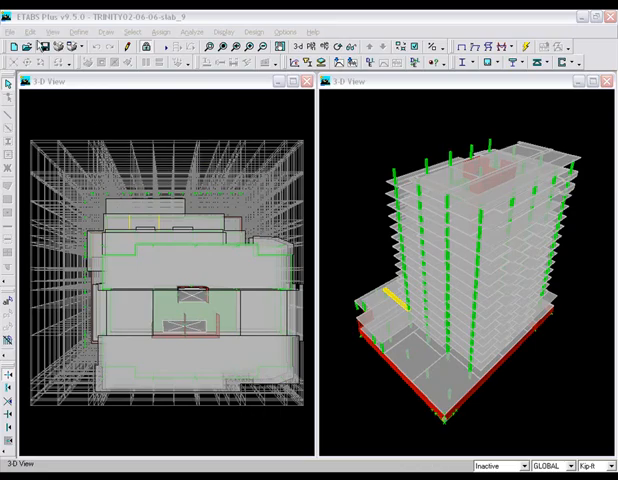
Print all input tables for the selected load cases to the ETABS geometry export text file.
left_click(12, 32)
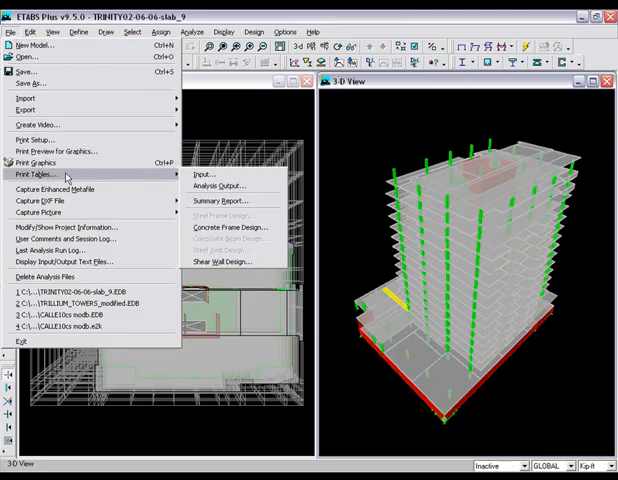
mouse_move(210, 186)
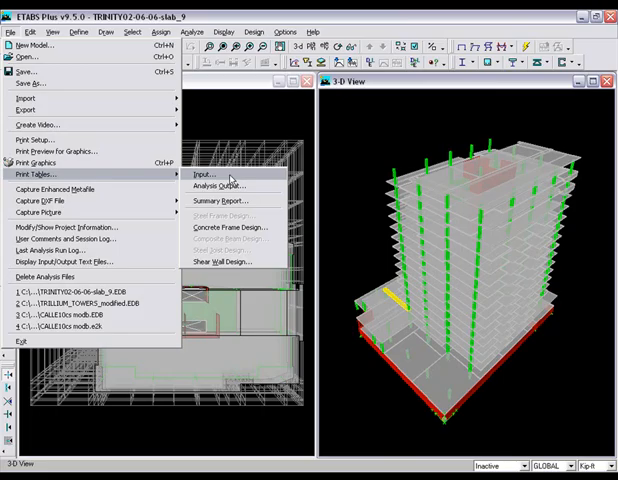
left_click(202, 174)
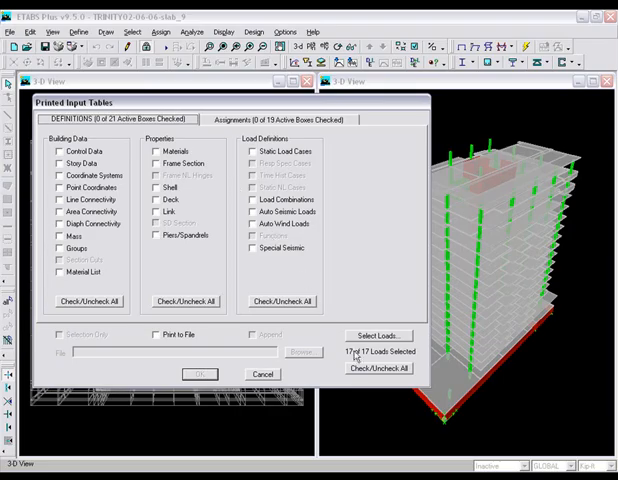
left_click(378, 368)
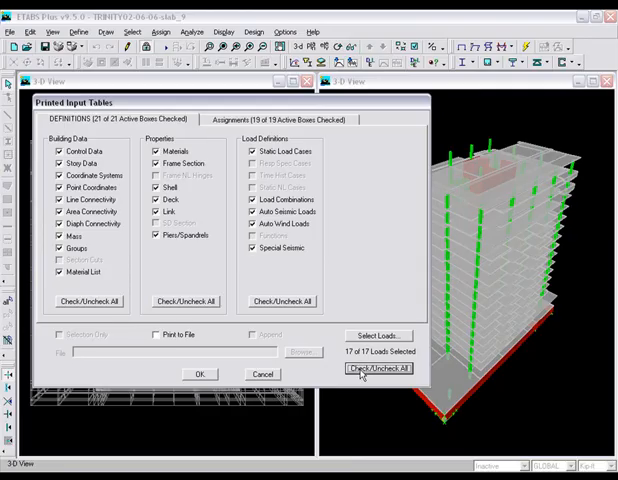
mouse_move(372, 340)
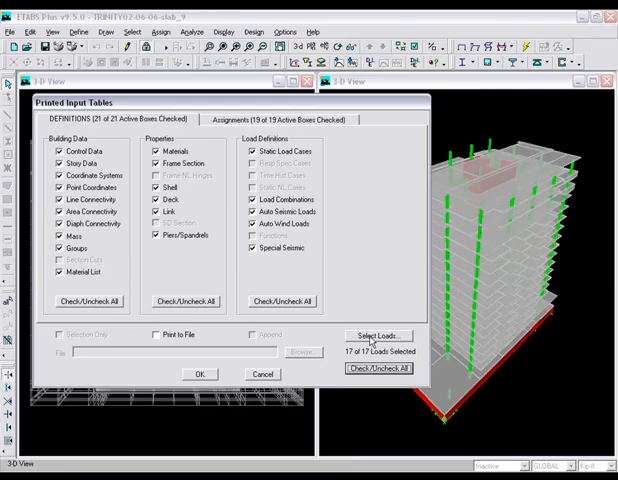
left_click(378, 336)
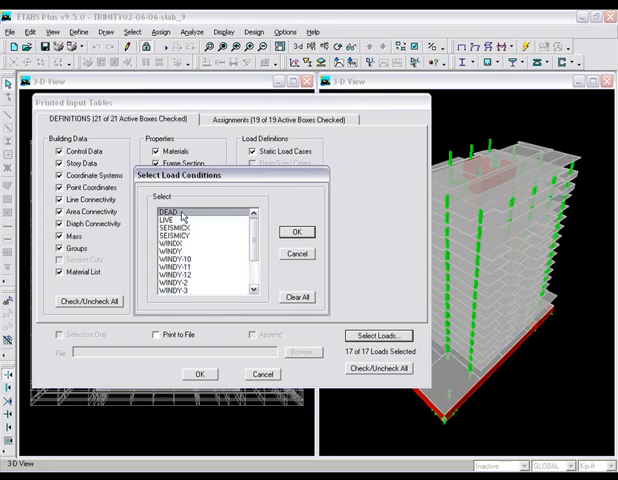
left_click(176, 218)
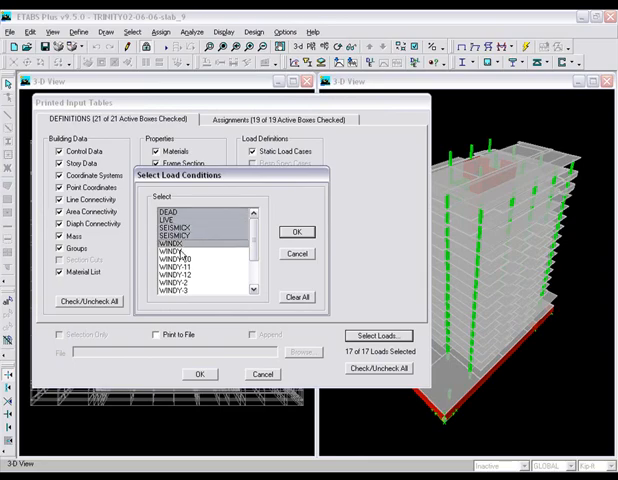
left_click(180, 244)
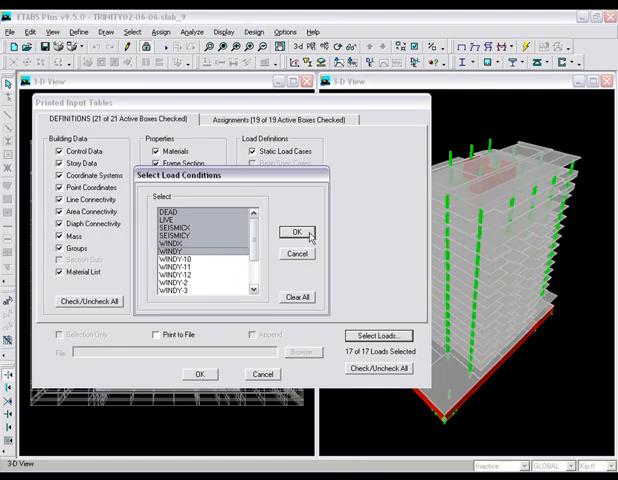
left_click(292, 232)
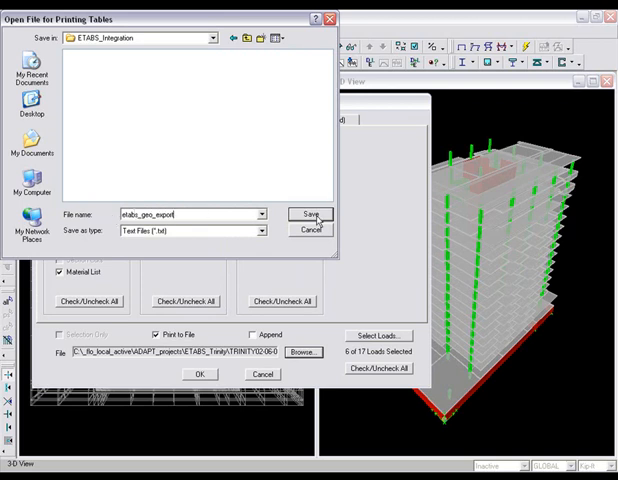
left_click(312, 214)
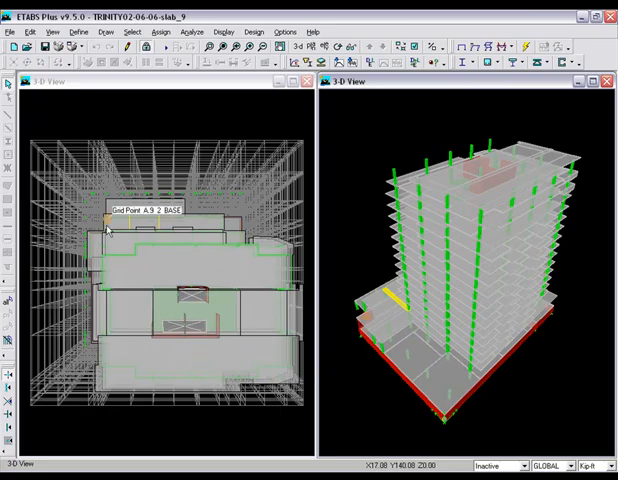
Set up Analysis Output printing with building modes and wall forces included, sent to a file.
left_click(12, 32)
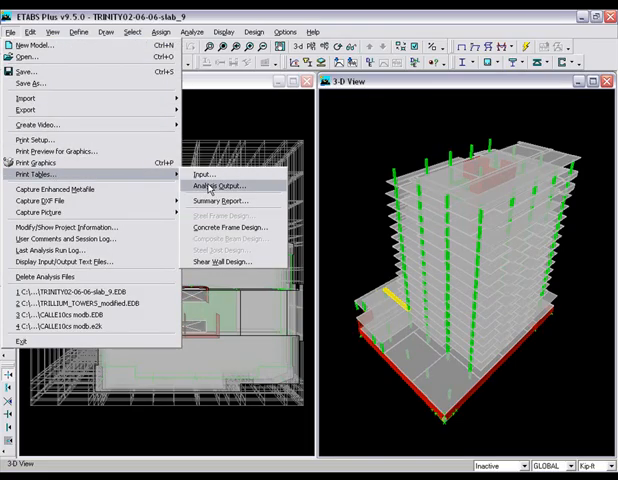
left_click(212, 184)
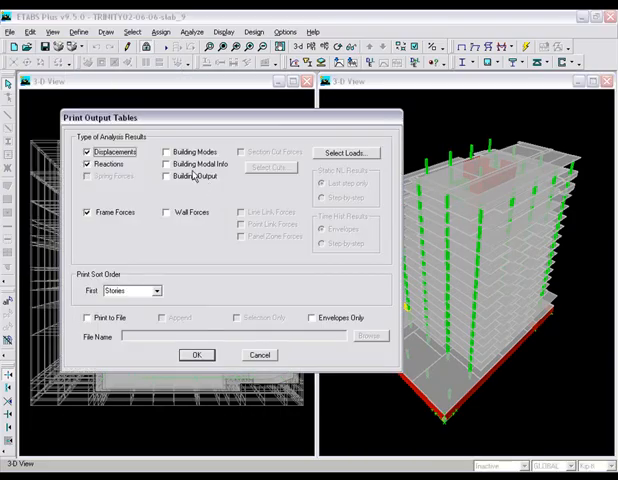
left_click(166, 164)
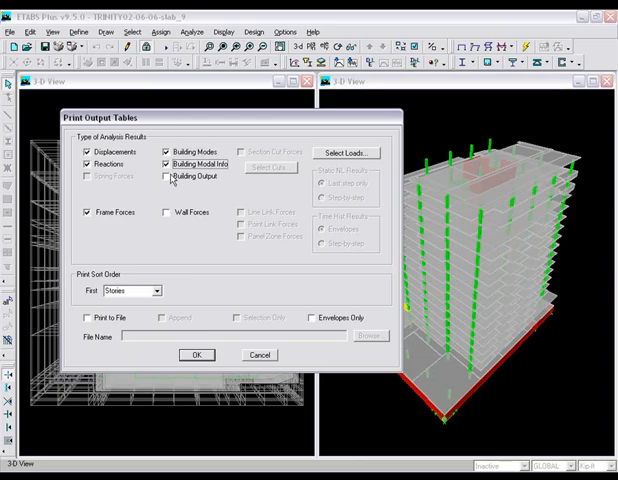
left_click(162, 176)
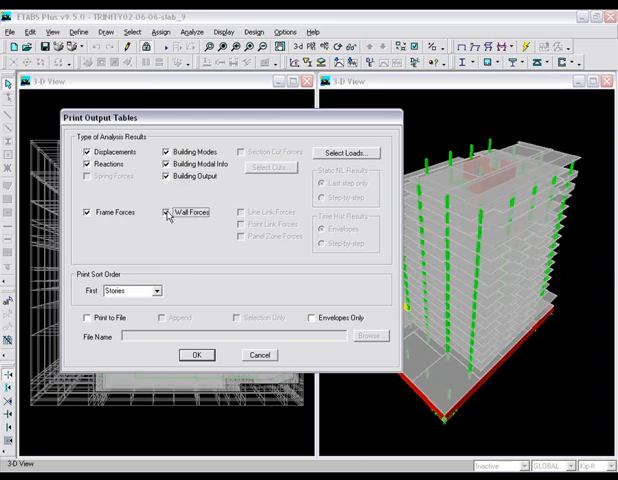
left_click(84, 318)
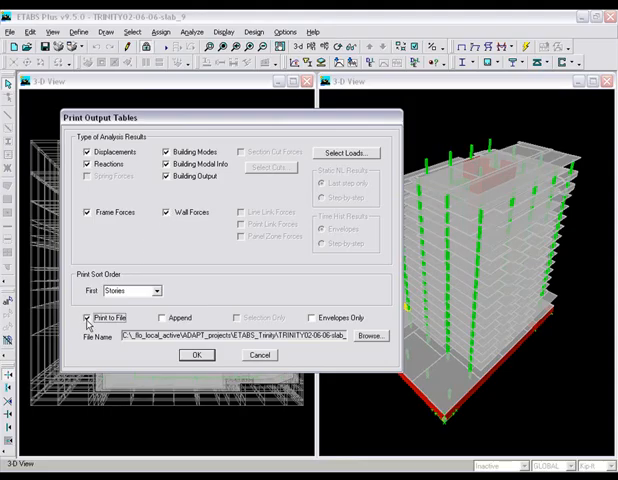
Select the load combinations and static load cases to include in the output.
left_click(344, 152)
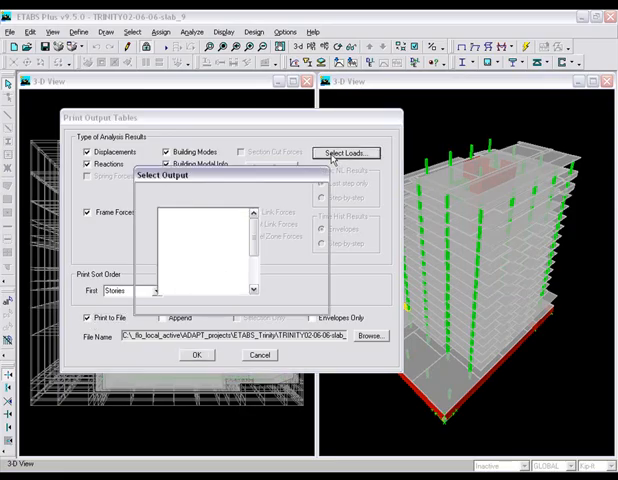
left_click(186, 244)
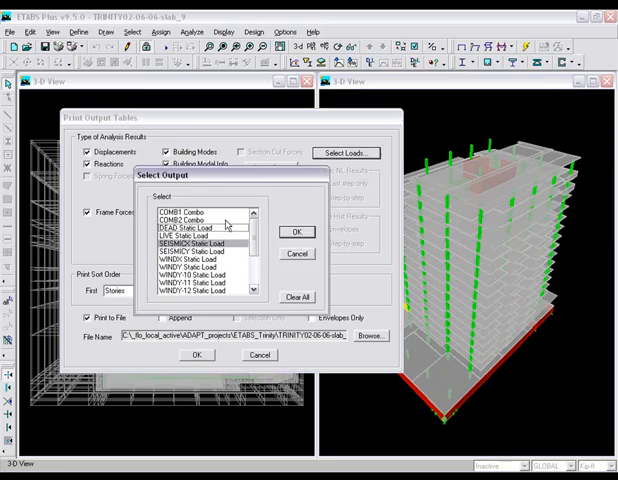
left_click(184, 212)
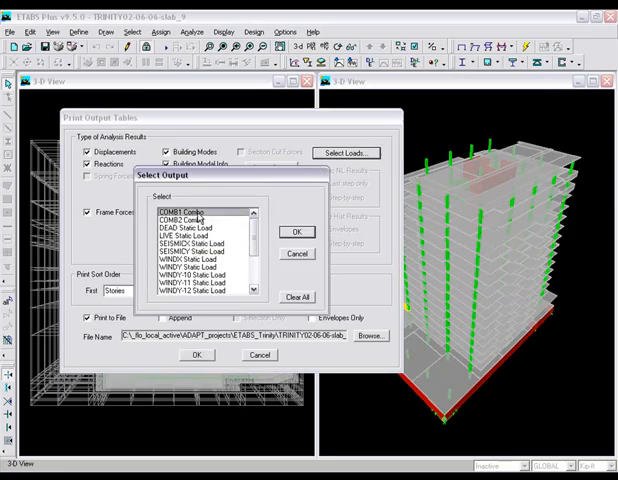
left_click(184, 220)
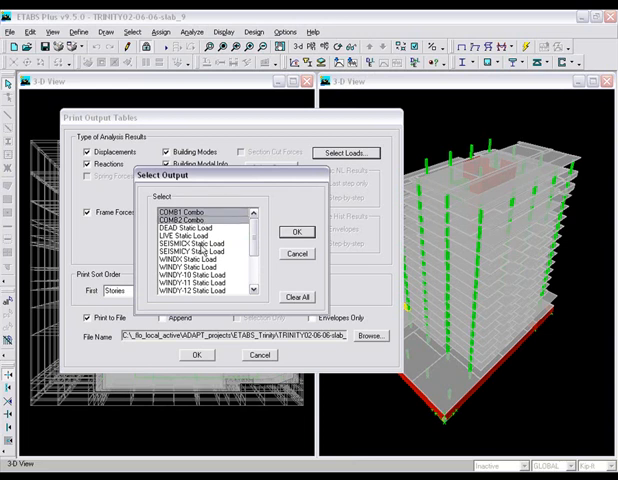
left_click(196, 242)
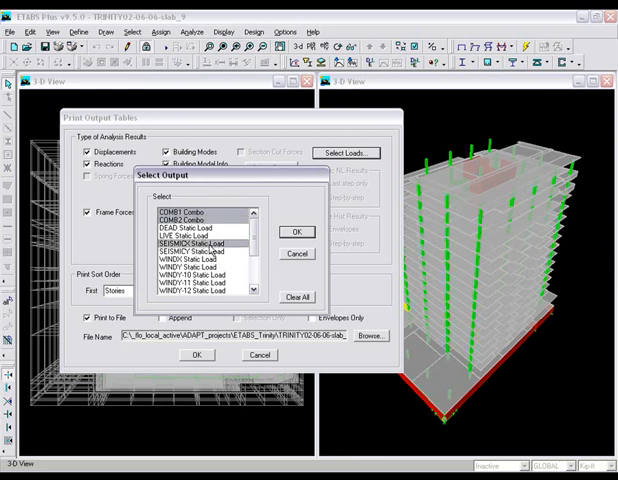
left_click(190, 258)
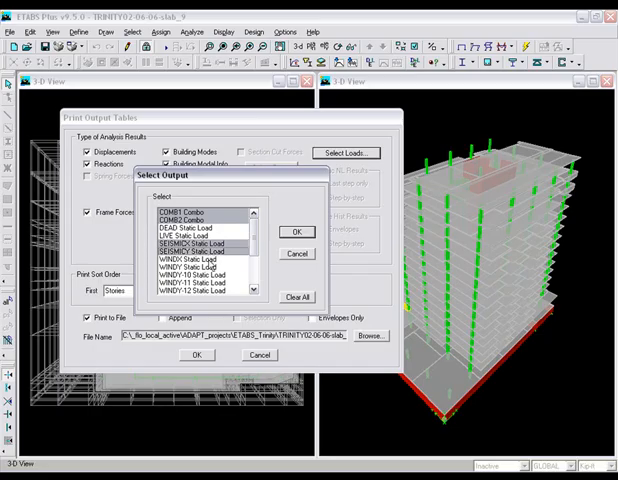
left_click(196, 266)
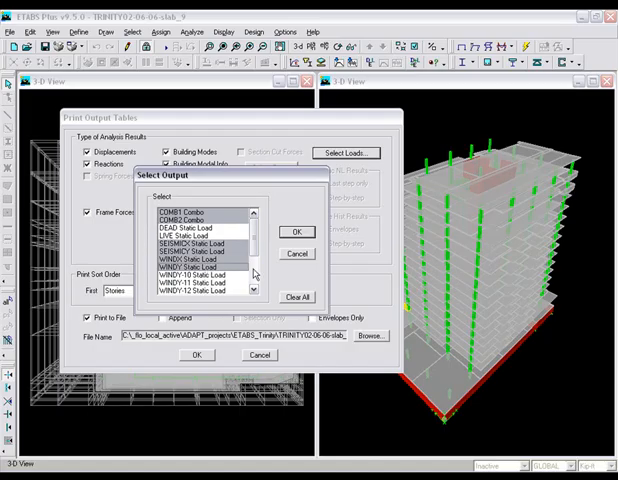
left_click(296, 232)
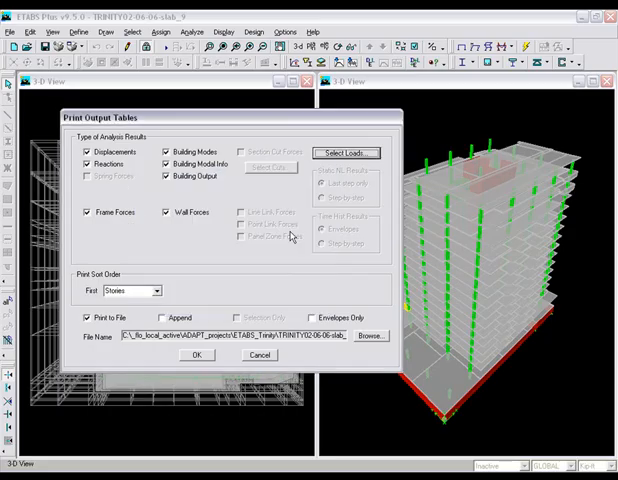
mouse_move(280, 256)
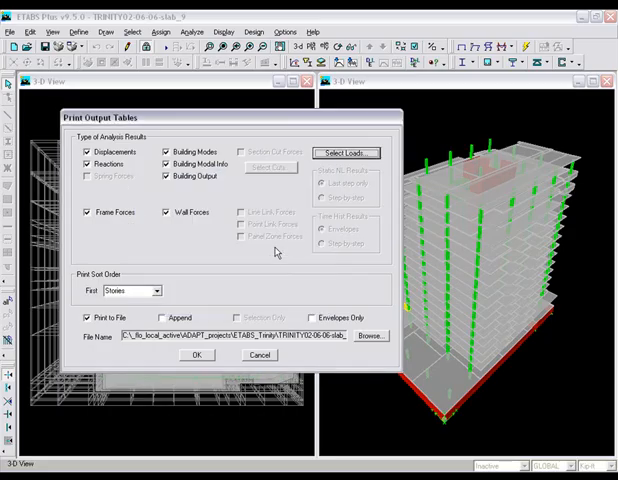
Name the solution export file and write the analysis output tables to it.
left_click(368, 336)
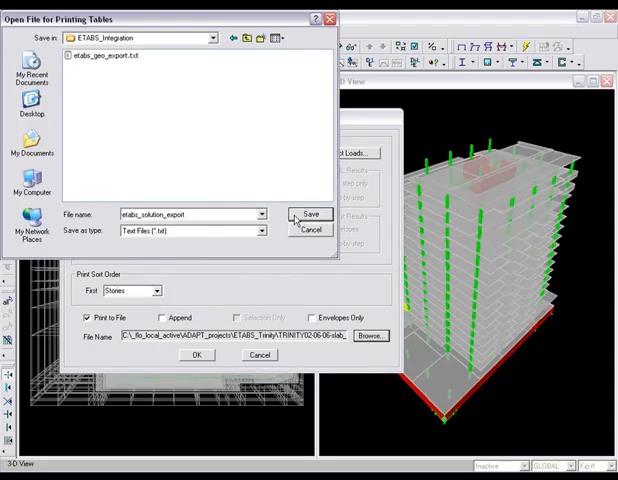
left_click(308, 216)
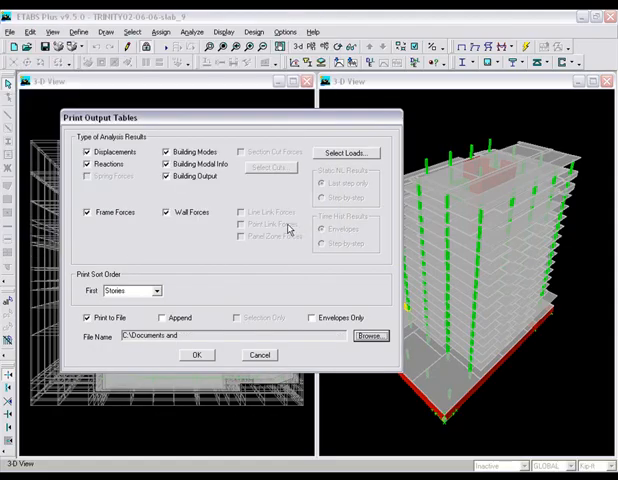
left_click(196, 356)
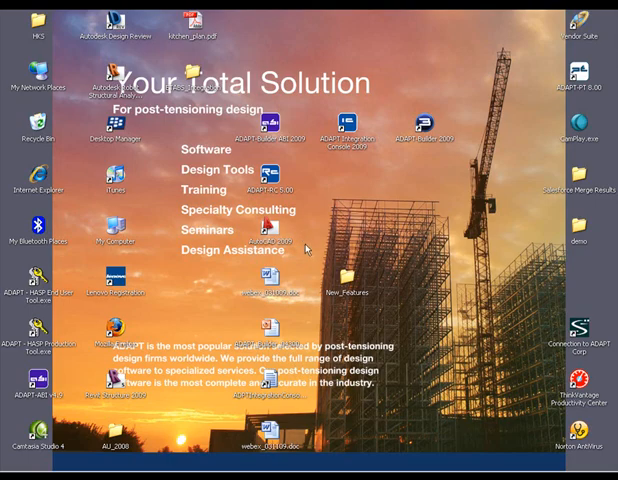
mouse_move(308, 250)
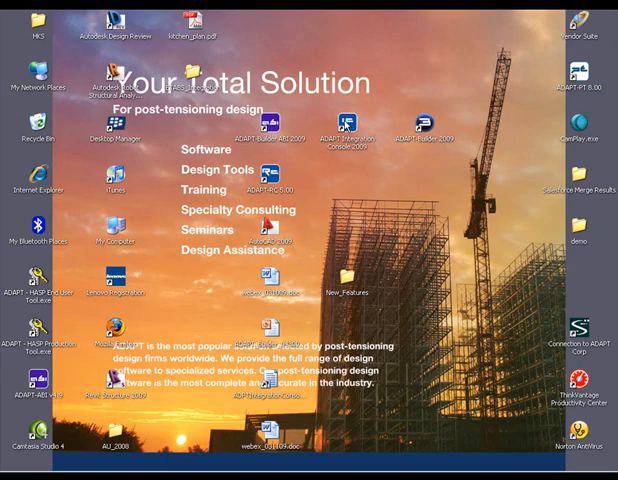
Start the integration wizard for ETABS and choose etabs_geo_export.txt as the geometry input.
left_click(348, 128)
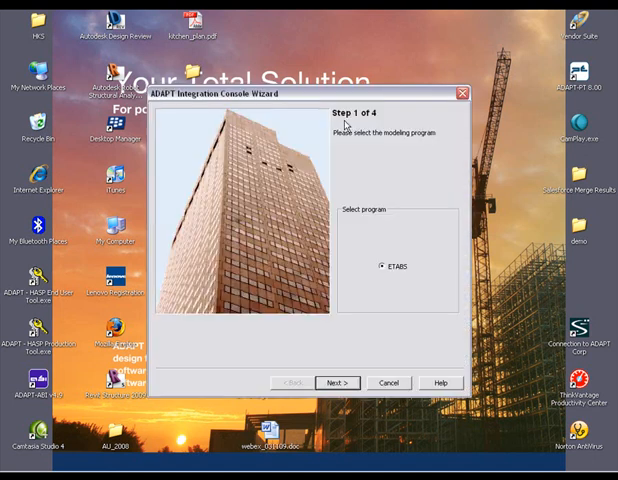
mouse_move(392, 284)
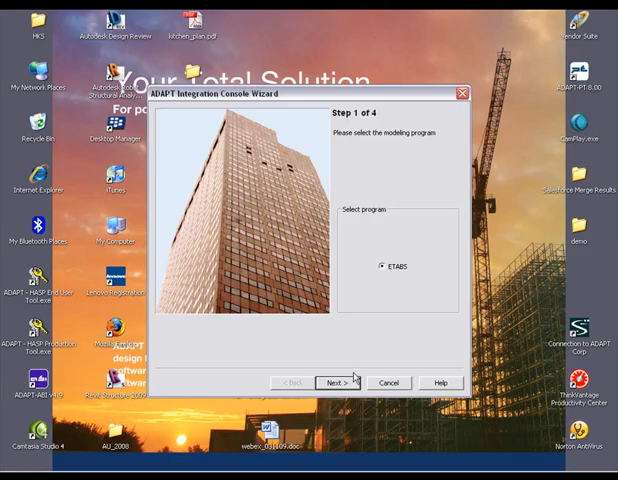
left_click(340, 382)
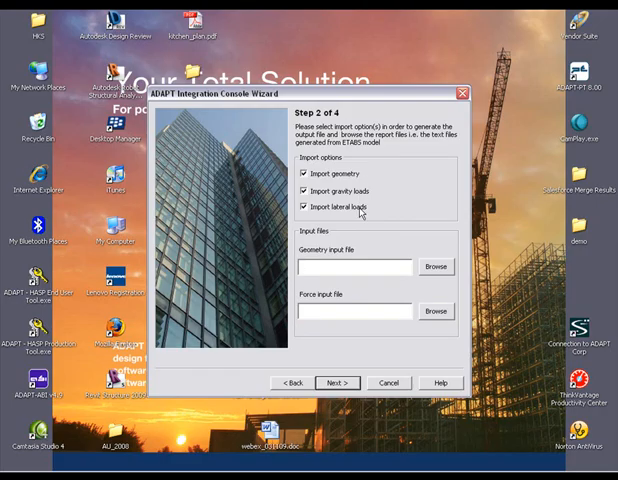
left_click(432, 266)
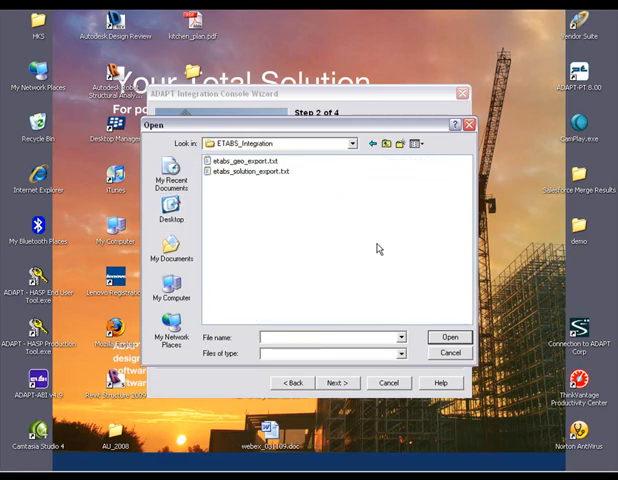
left_click(250, 160)
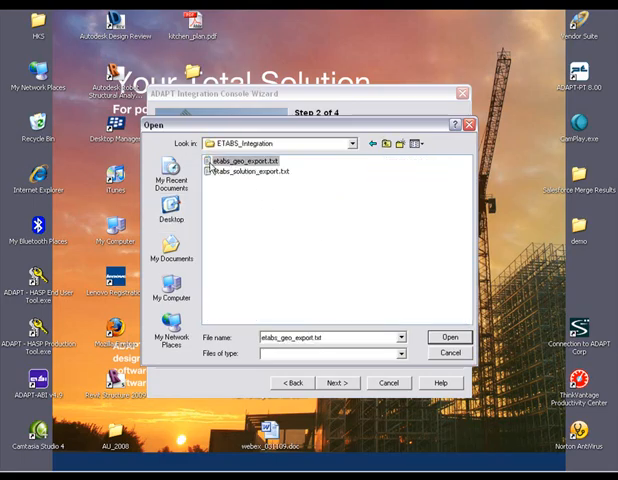
left_click(448, 336)
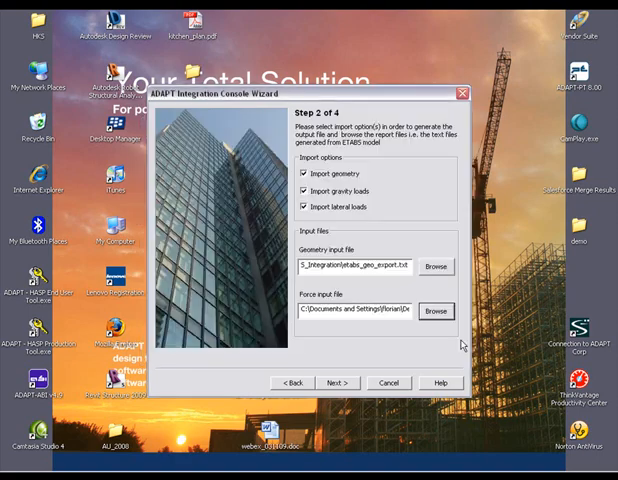
Include all floor levels in the import and advance to Step 4 of 4.
left_click(336, 382)
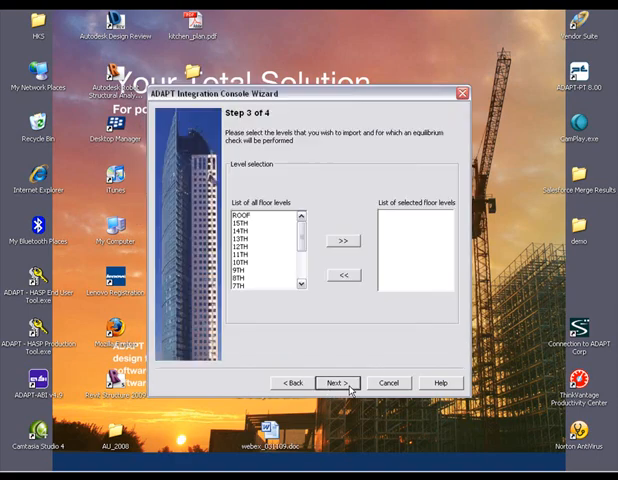
left_click(248, 212)
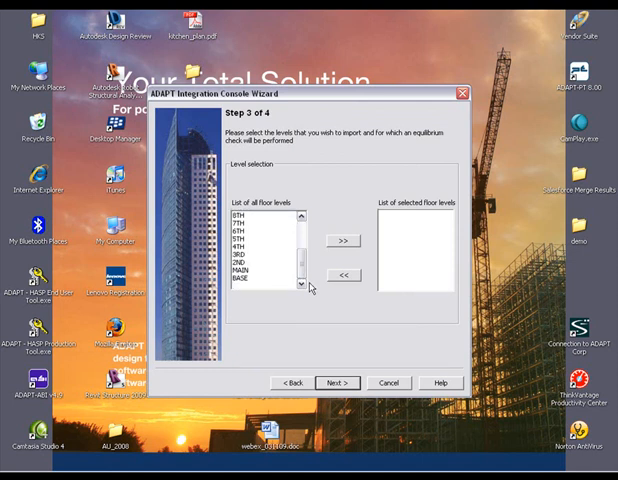
left_click(342, 242)
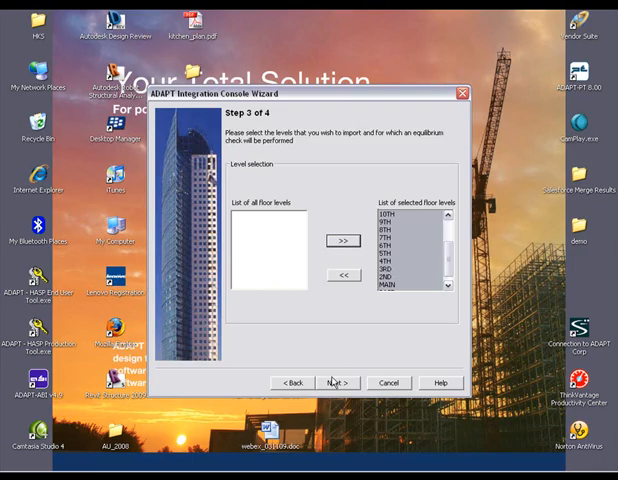
left_click(336, 382)
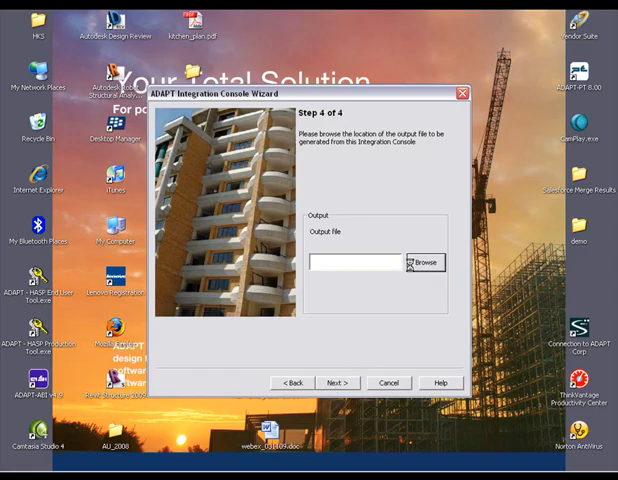
Choose the output file, review the equilibrium check summary and details, and finish writing the integration file.
left_click(424, 264)
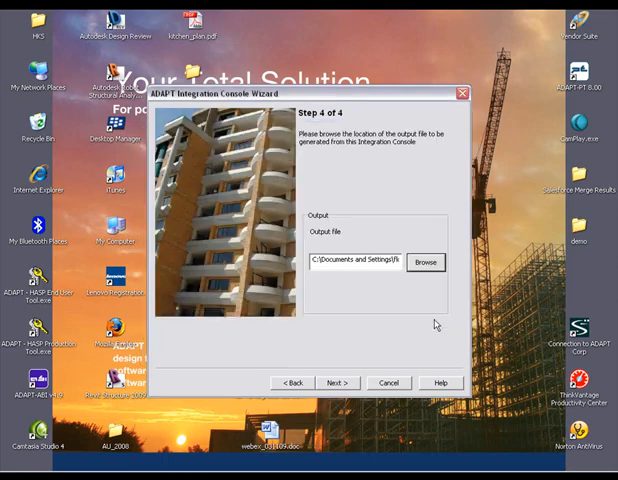
left_click(336, 382)
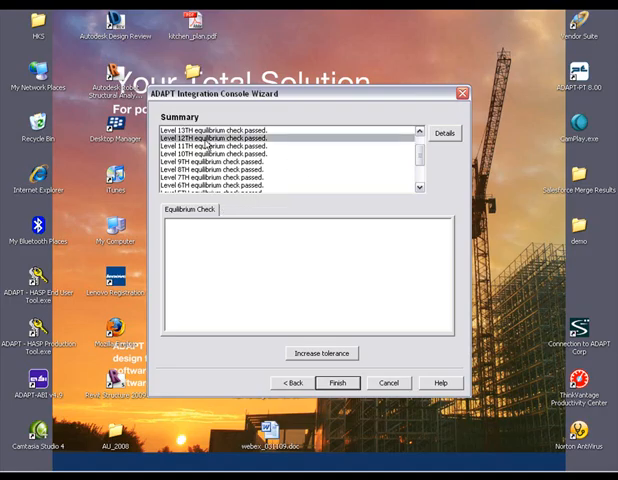
left_click(442, 132)
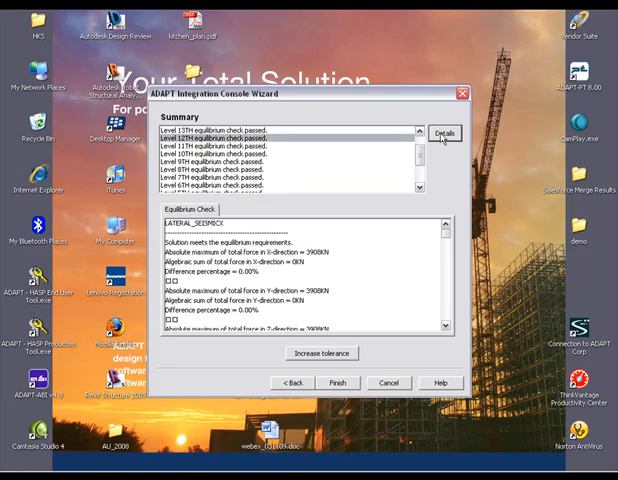
mouse_move(294, 222)
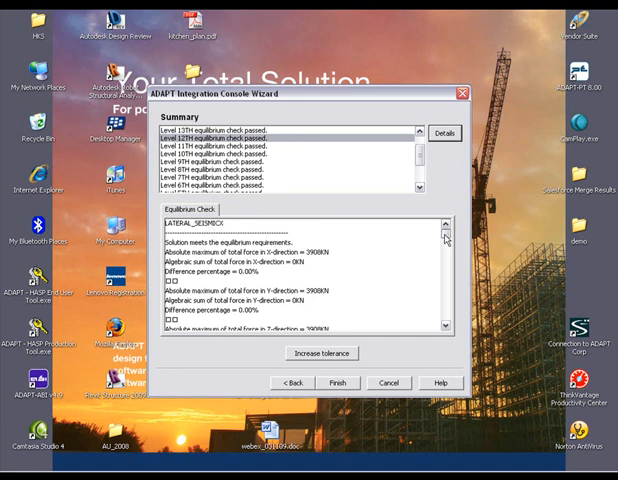
scroll("down", 3)
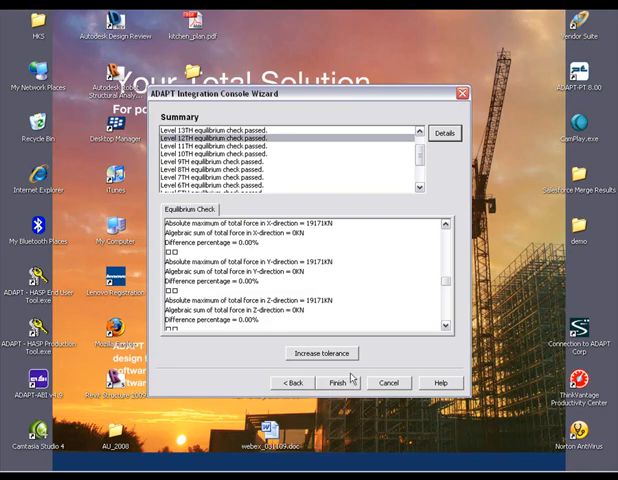
left_click(336, 382)
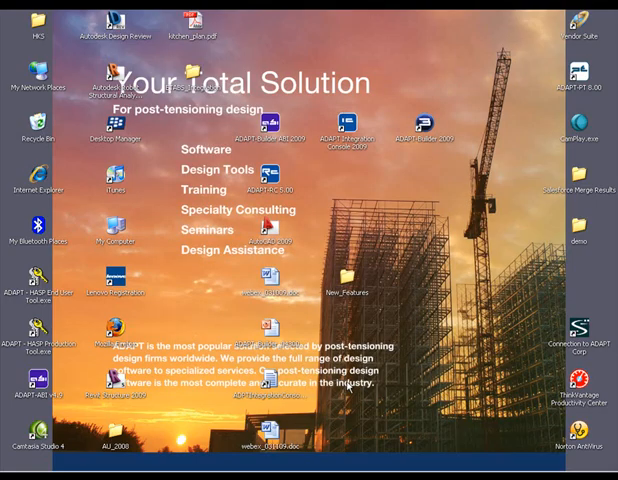
mouse_move(426, 274)
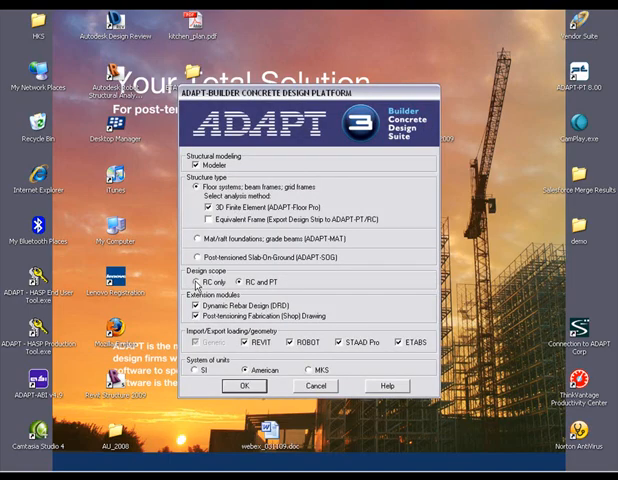
Accept the platform options and begin an ETABS import by opening the integration file.
left_click(196, 306)
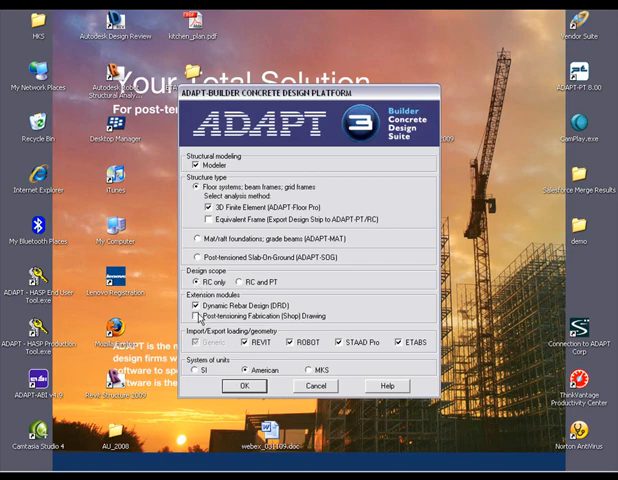
mouse_move(236, 316)
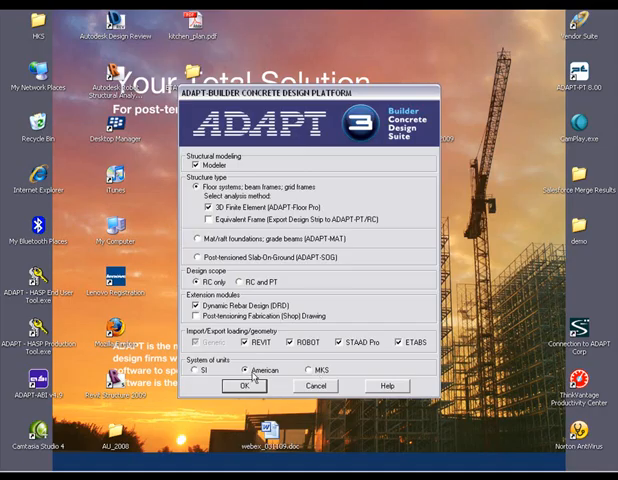
left_click(240, 386)
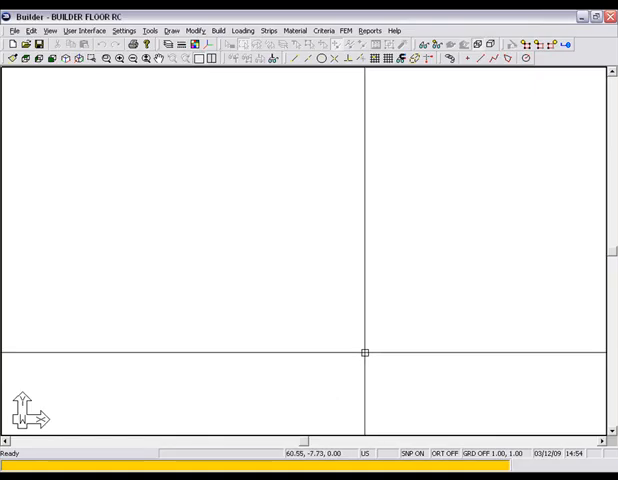
left_click(12, 30)
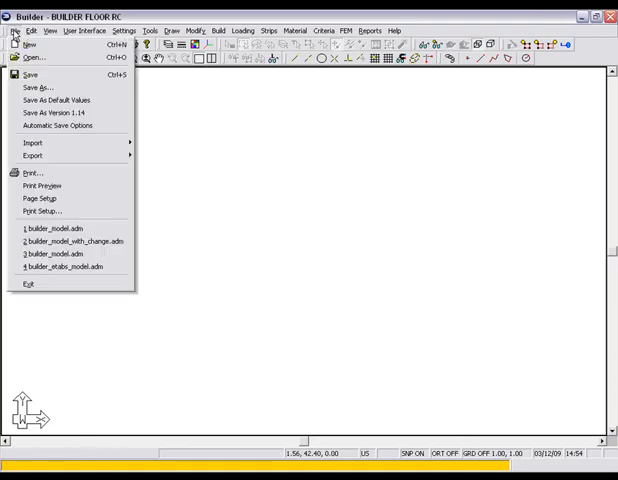
mouse_move(32, 144)
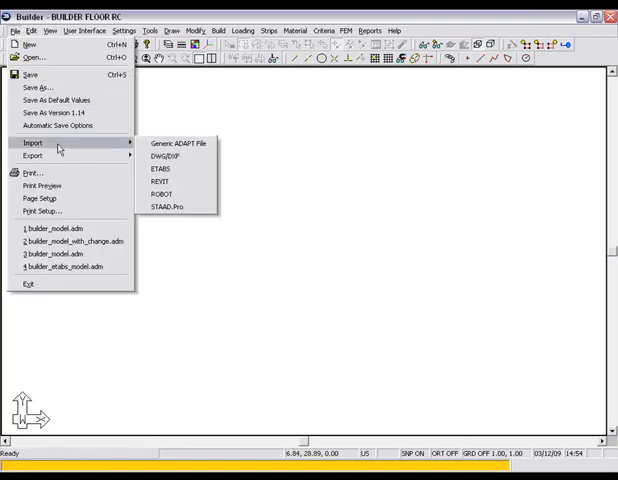
left_click(160, 168)
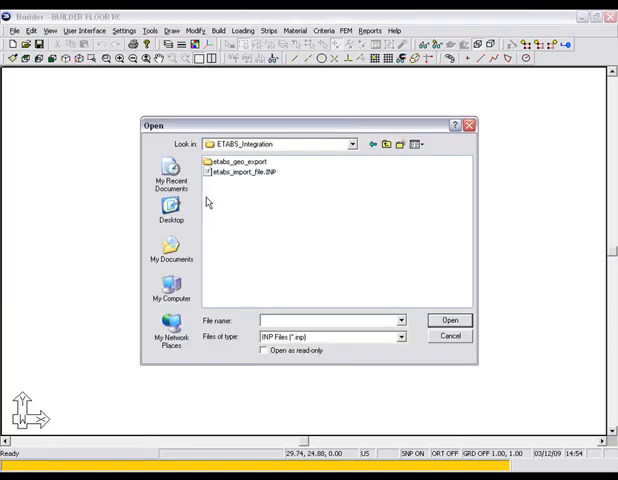
left_click(240, 172)
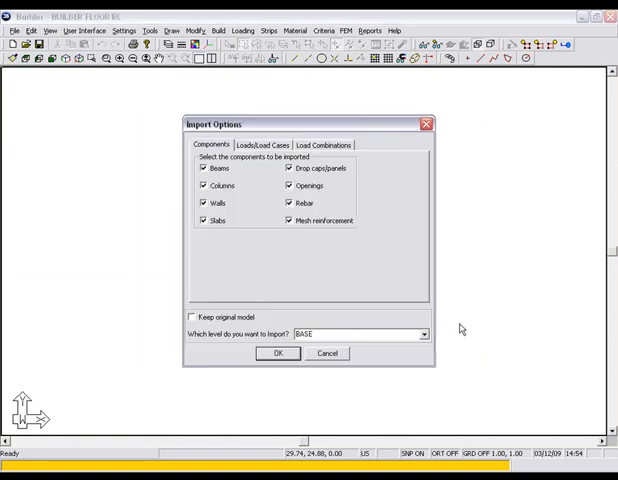
Pick the floor level and import it with all ETABS load cases and load combinations moved across.
left_click(424, 334)
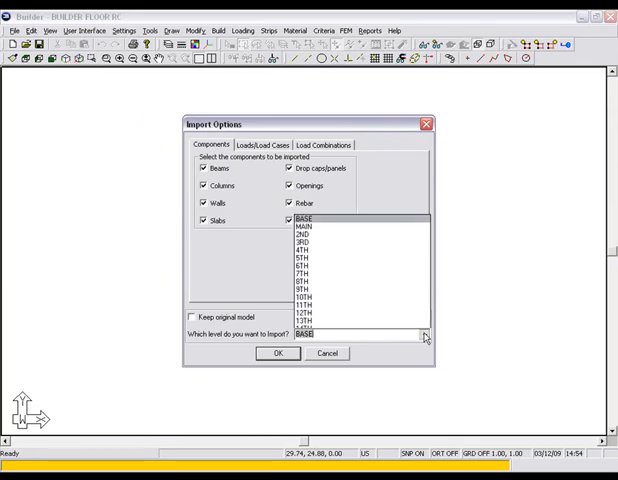
left_click(310, 320)
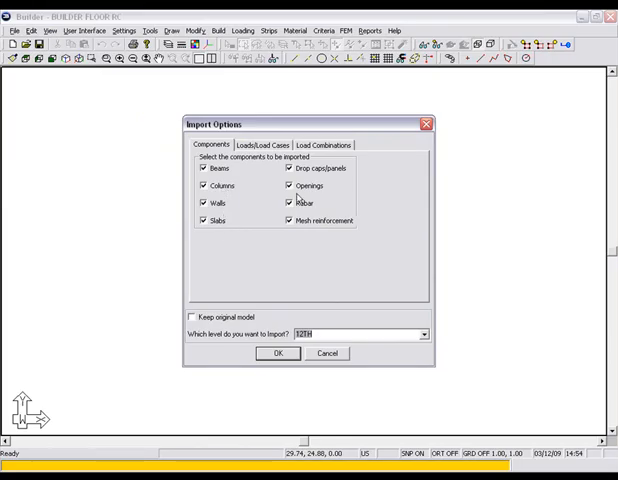
mouse_move(224, 310)
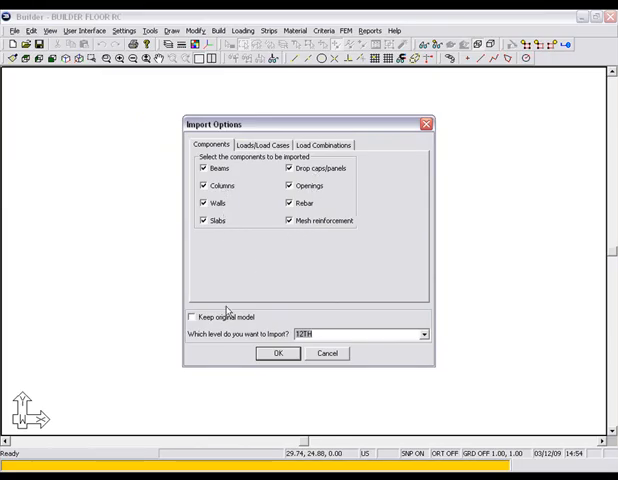
mouse_move(196, 328)
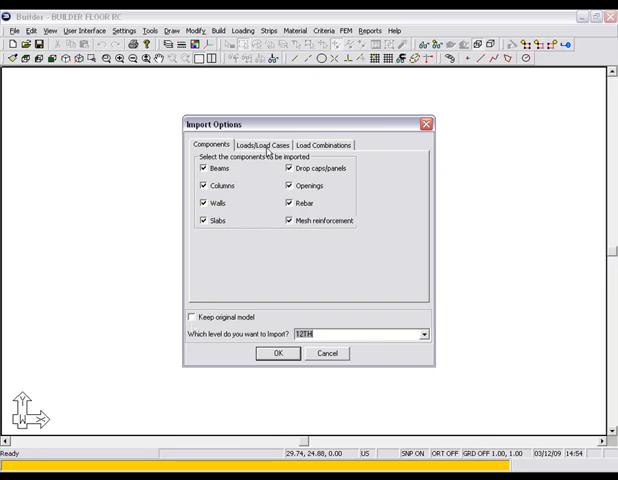
left_click(276, 144)
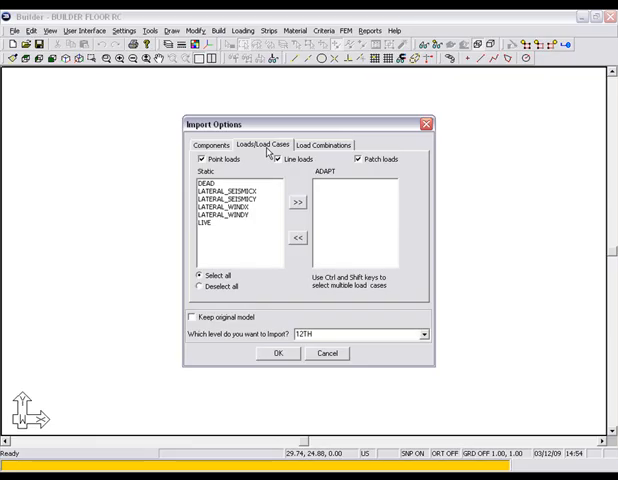
left_click(204, 188)
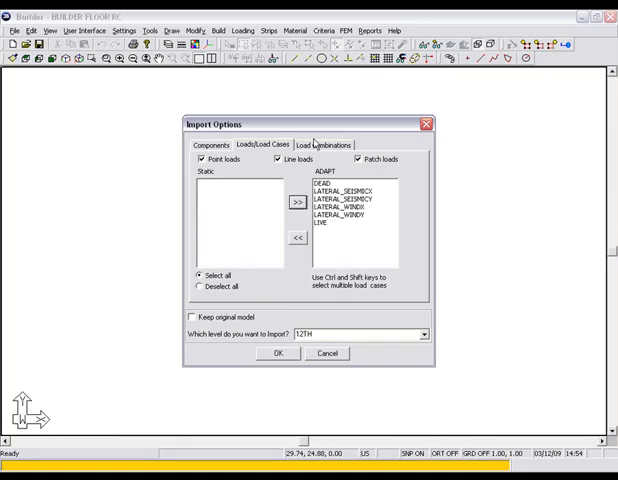
left_click(322, 144)
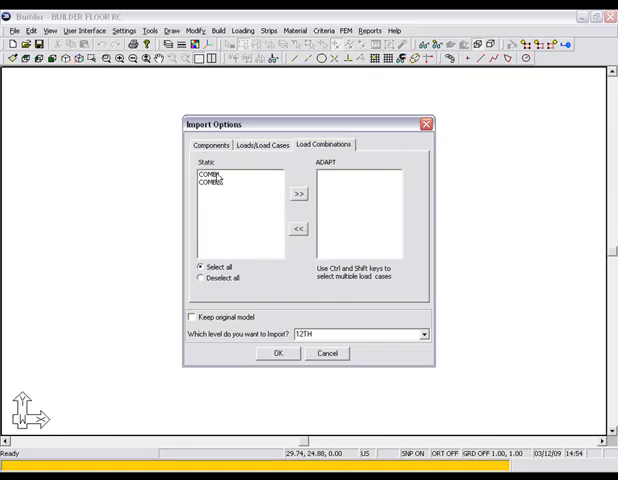
left_click(296, 192)
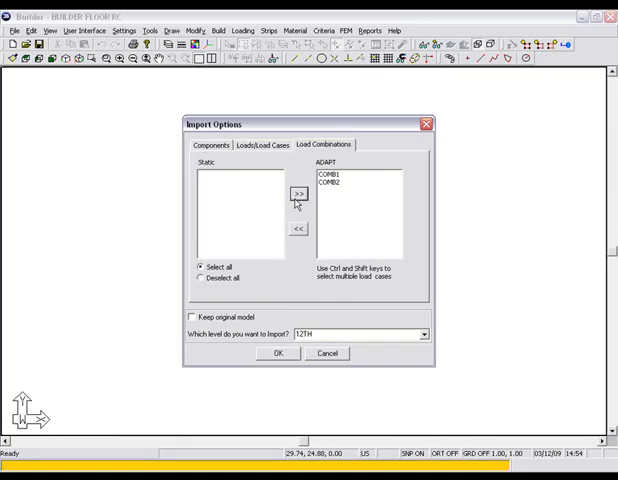
left_click(278, 352)
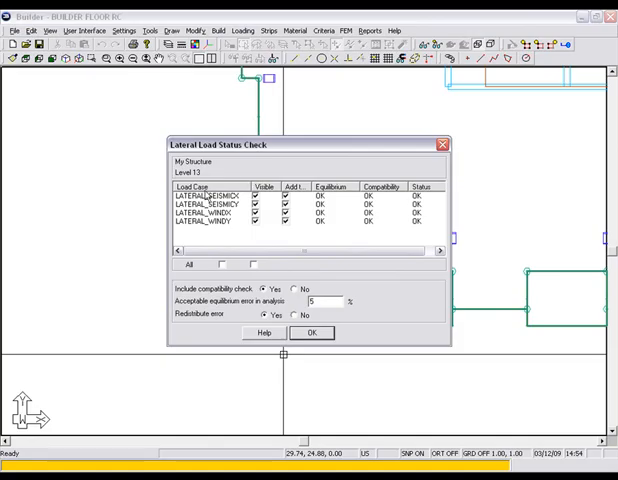
mouse_move(316, 200)
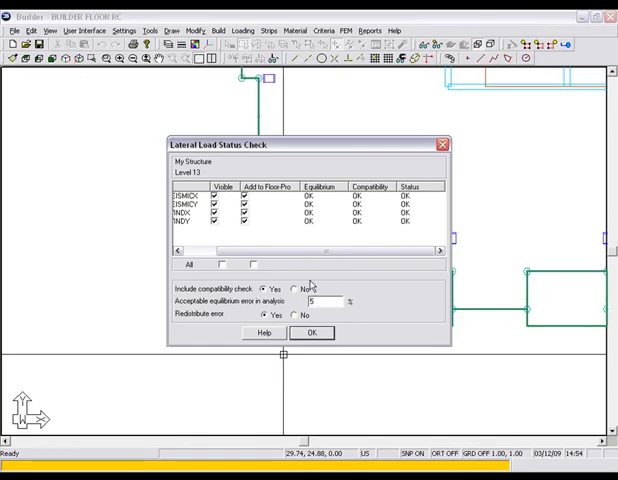
mouse_move(236, 308)
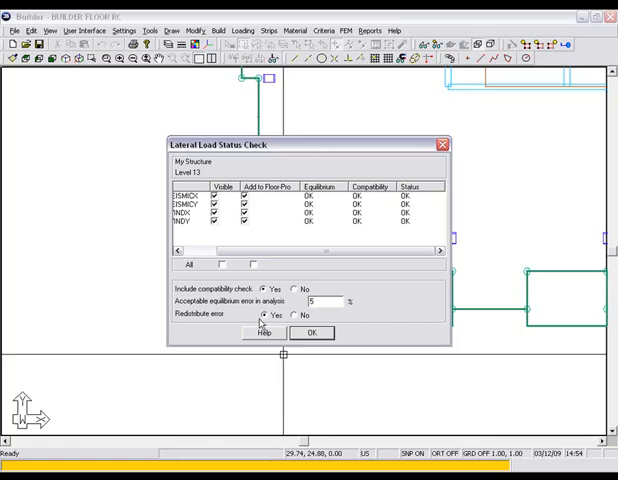
left_click(312, 332)
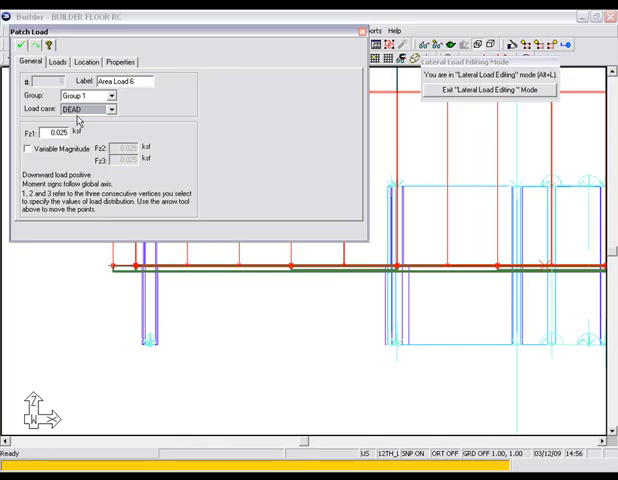
mouse_move(364, 40)
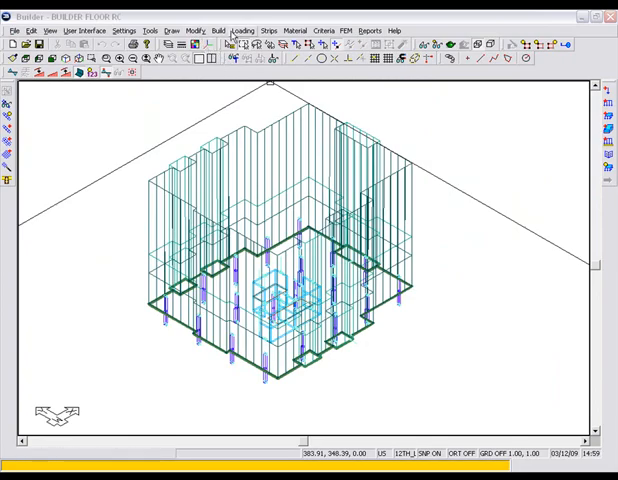
Review the Strength and COMB1 combinations and their design criteria in the Load Combination editor.
left_click(244, 30)
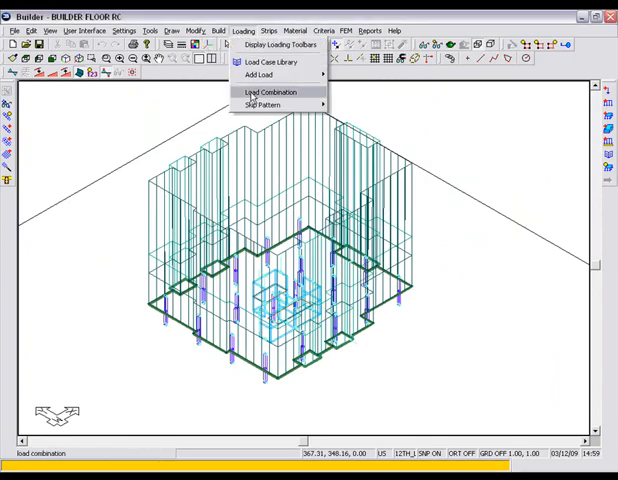
left_click(270, 92)
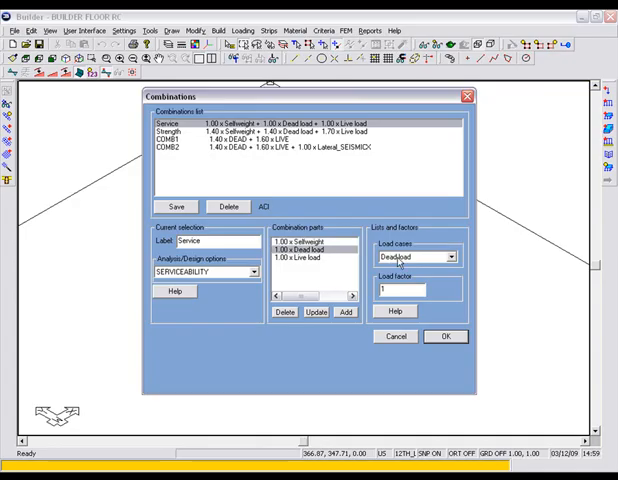
left_click(452, 256)
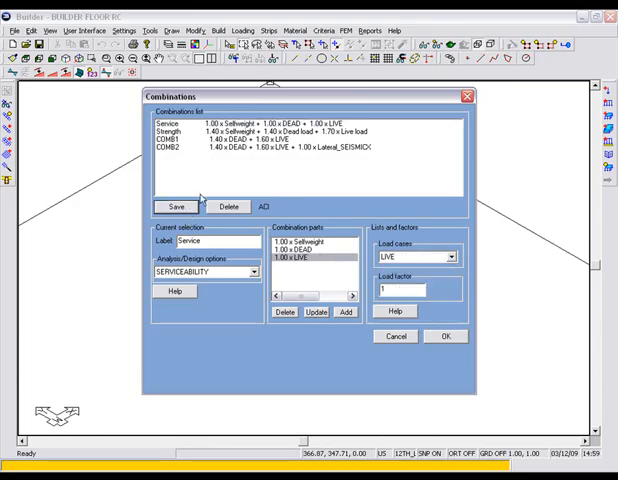
left_click(180, 132)
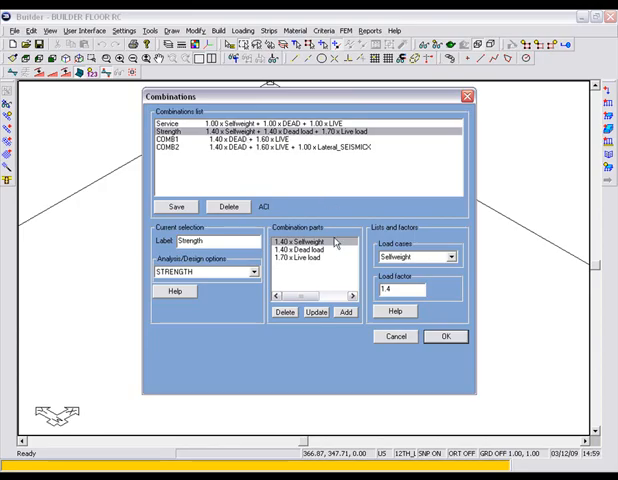
left_click(448, 256)
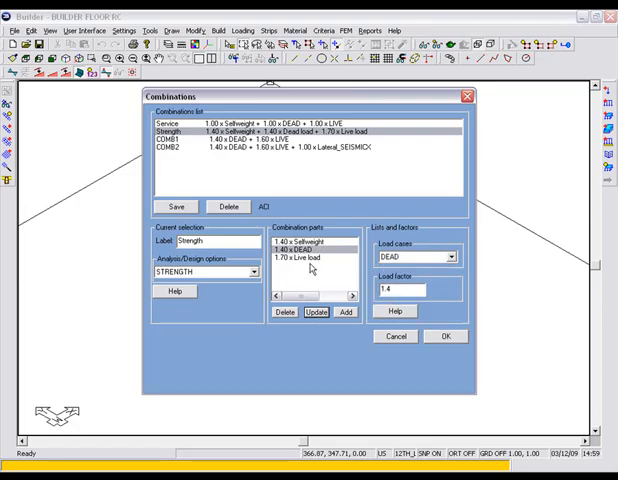
left_click(448, 256)
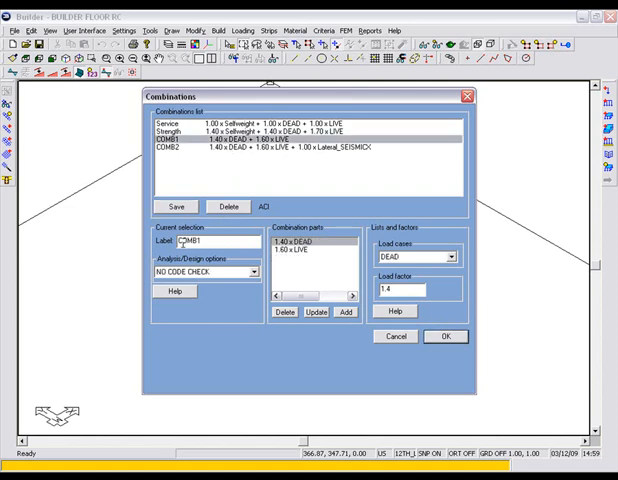
left_click(252, 272)
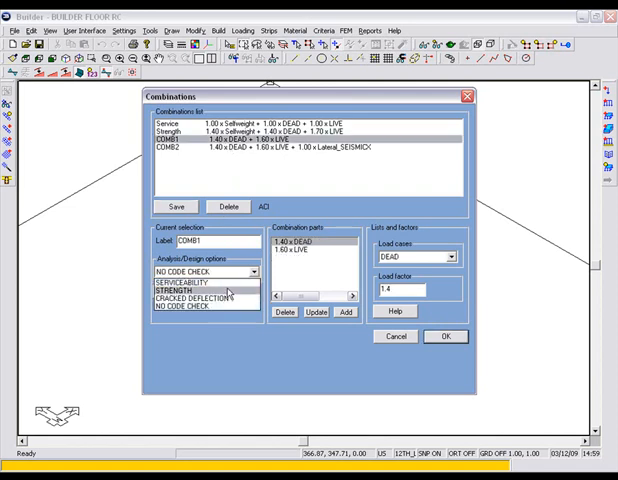
Set COMB2 to the STRENGTH design criterion and confirm the changes.
left_click(184, 148)
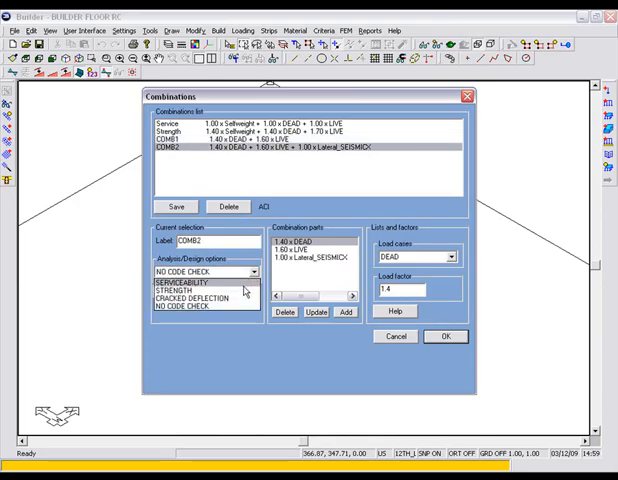
left_click(180, 288)
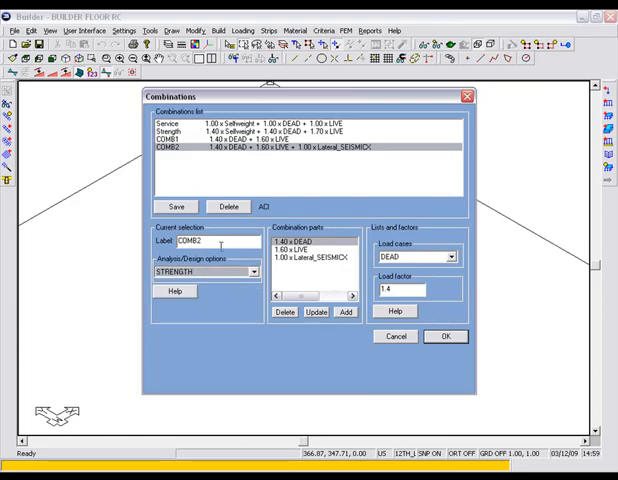
left_click(446, 336)
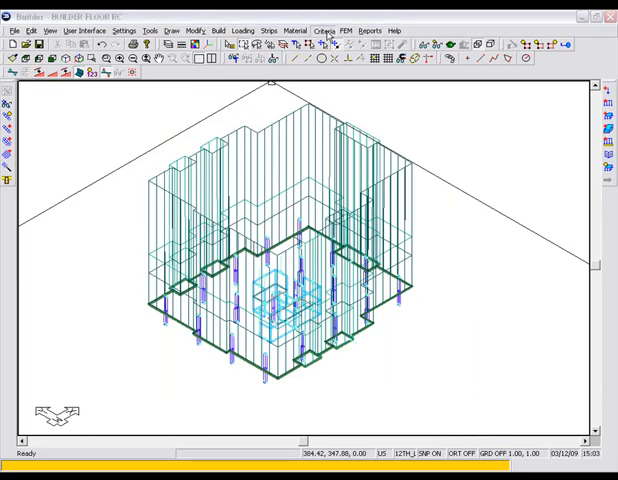
Accept the design criteria and generate an automatic mesh with the suggested cell size.
left_click(322, 30)
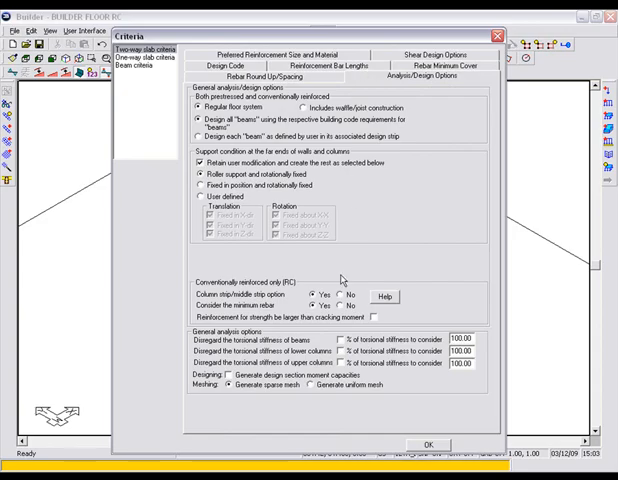
left_click(340, 292)
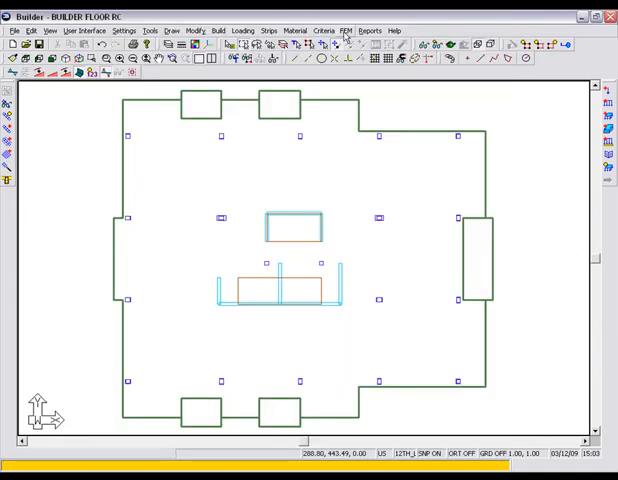
left_click(344, 30)
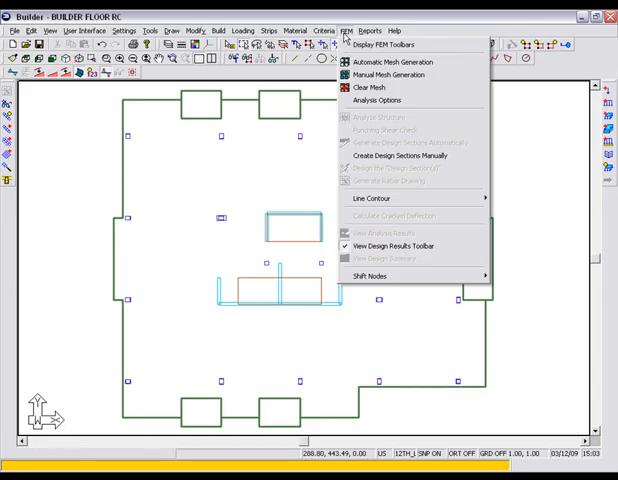
left_click(392, 60)
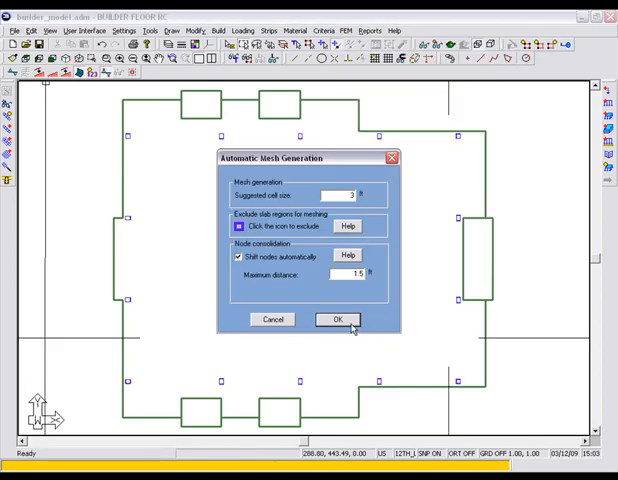
left_click(336, 320)
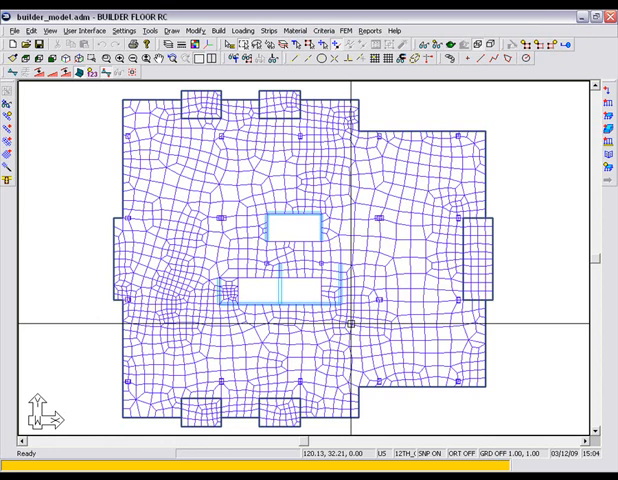
left_click(344, 30)
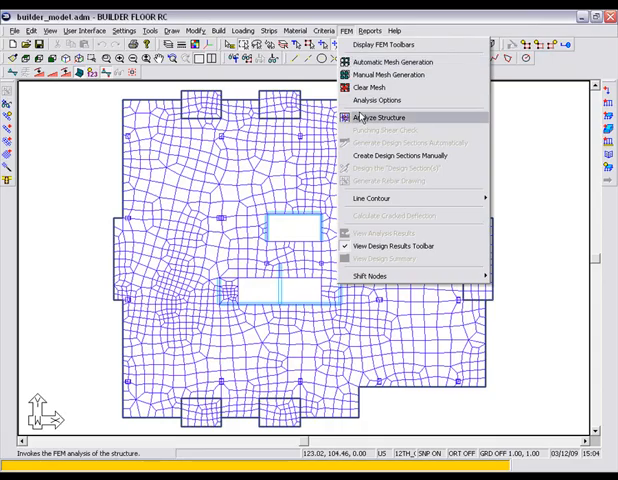
Run Analyze Structure, save the results and clear the mesh display.
left_click(384, 116)
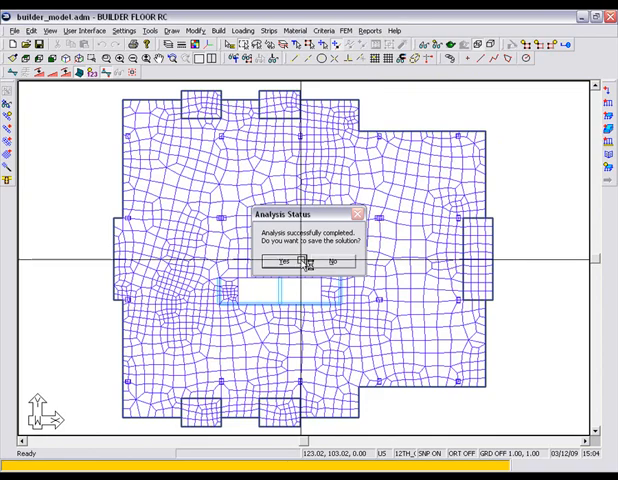
left_click(348, 30)
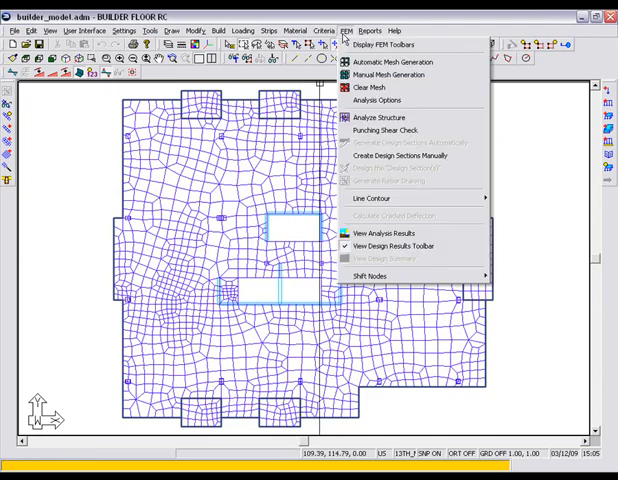
left_click(380, 232)
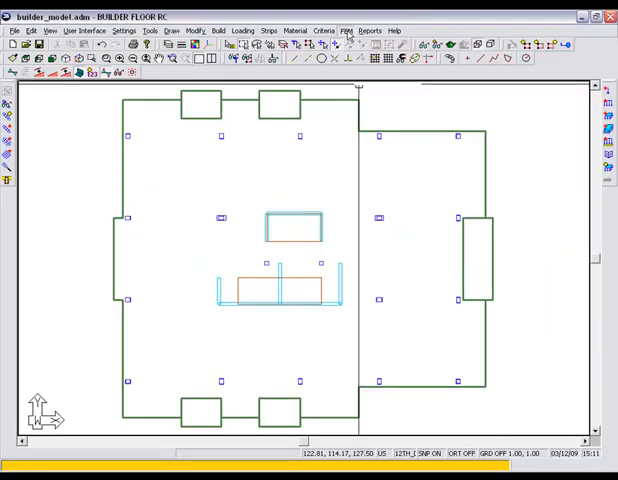
Start Create Design Sections Manually for a support line in the upper-left bay.
left_click(348, 30)
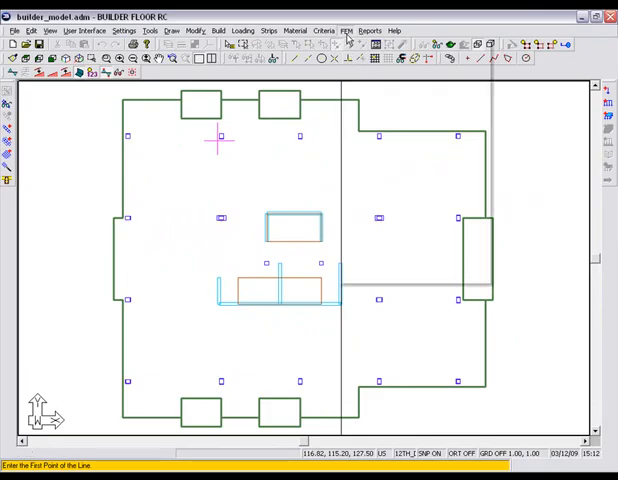
Design the manual design section and save its results.
left_click(344, 30)
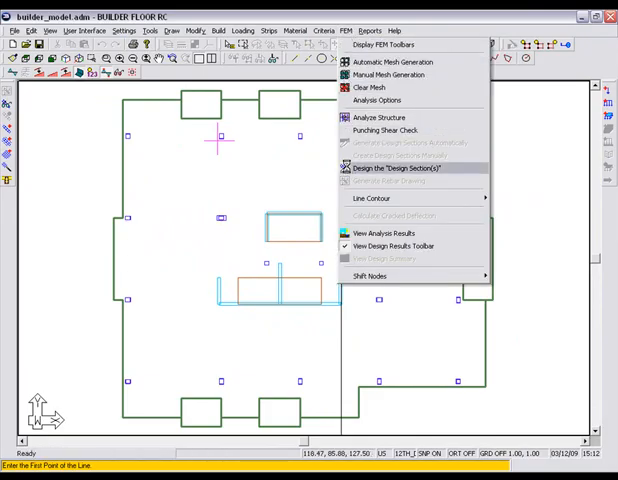
left_click(394, 168)
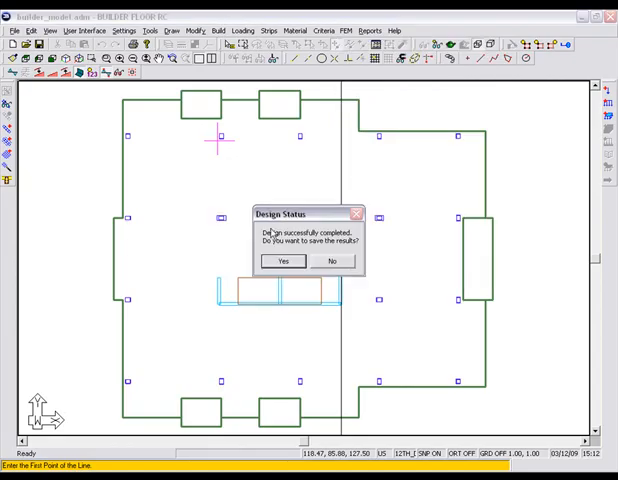
left_click(284, 260)
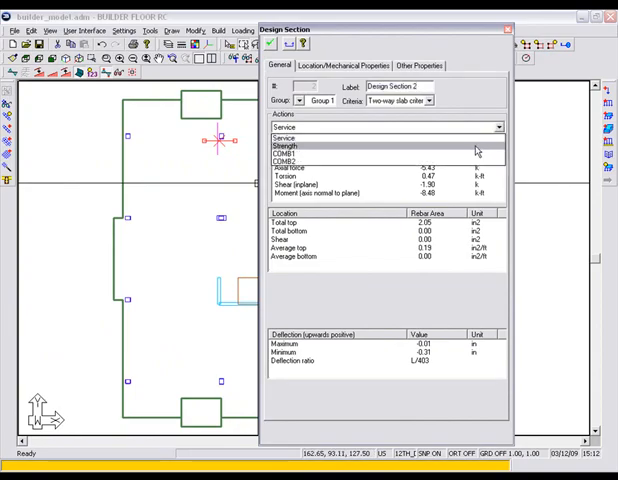
Review the section actions and rebar for COMB1 and COMB2, then close the report.
left_click(288, 144)
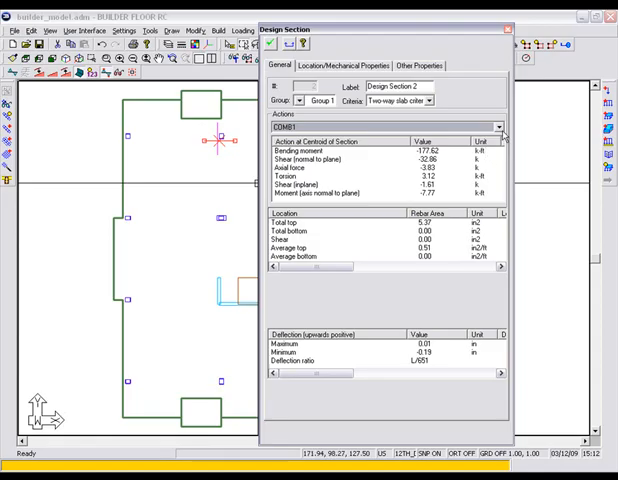
left_click(500, 126)
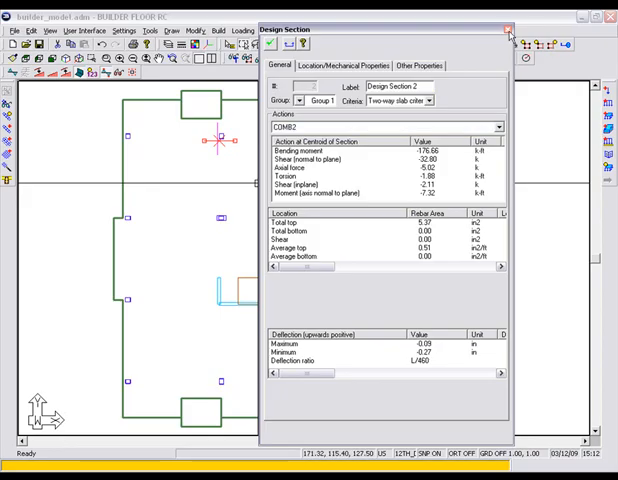
left_click(510, 28)
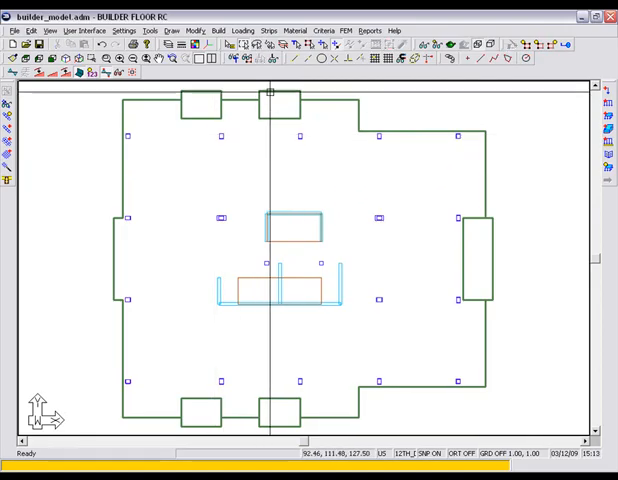
Draw support lines through the column rows across the slab.
left_click(268, 30)
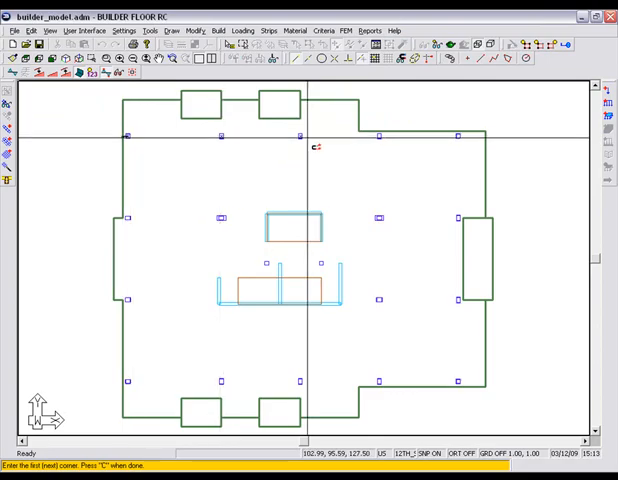
mouse_move(460, 136)
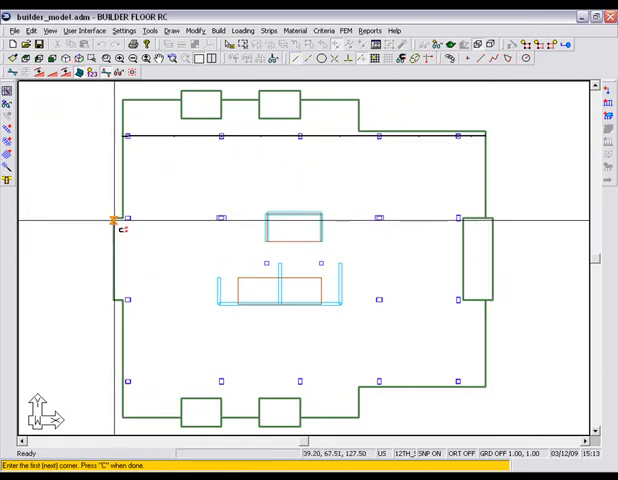
mouse_move(168, 224)
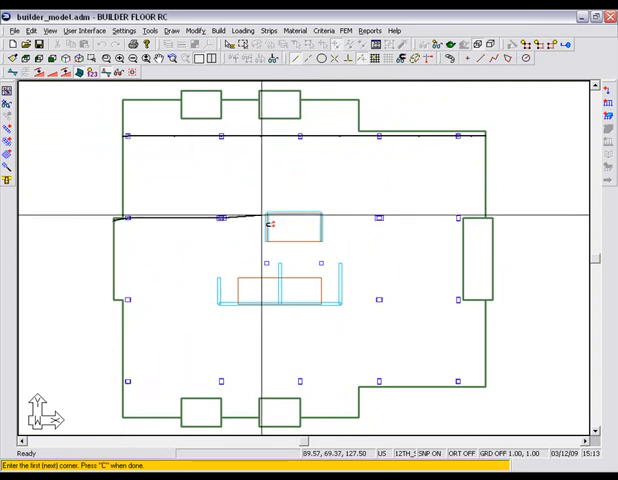
mouse_move(322, 212)
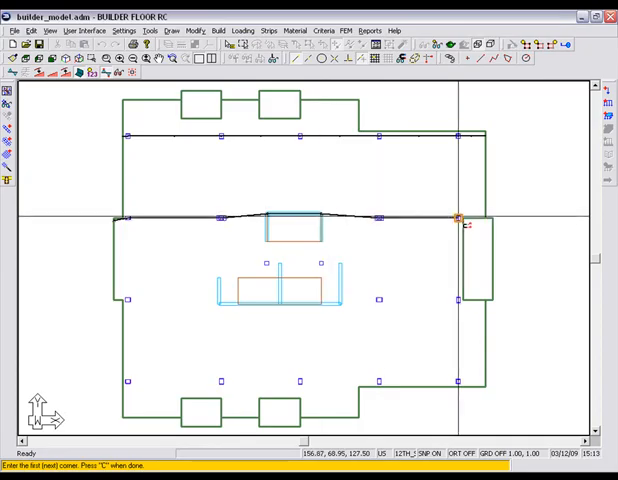
mouse_move(490, 220)
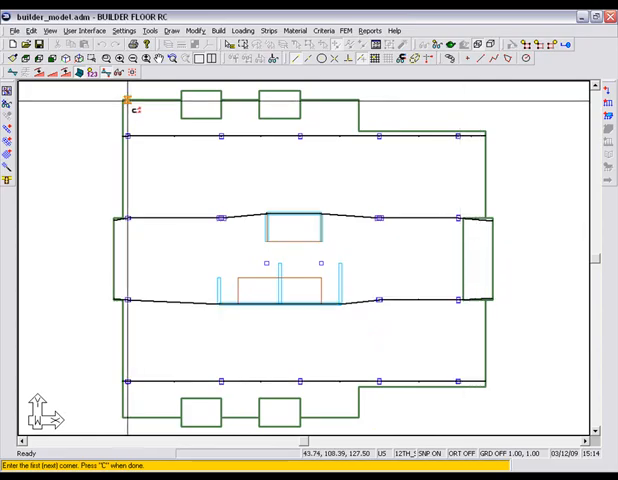
mouse_move(138, 186)
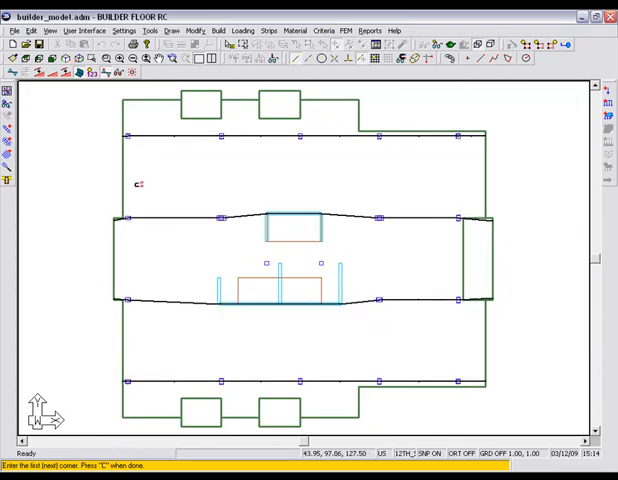
mouse_move(132, 300)
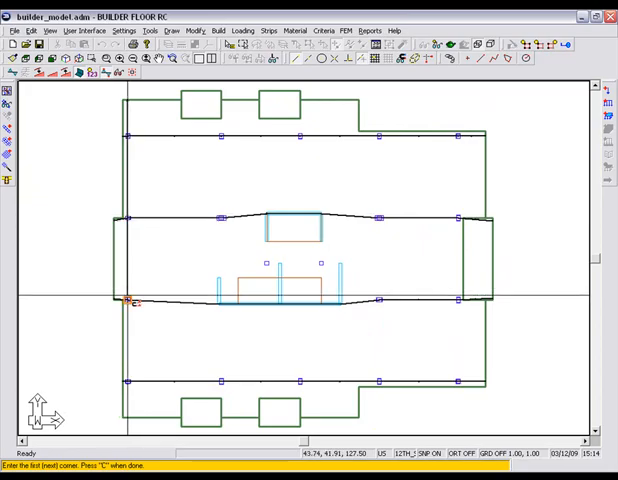
mouse_move(132, 384)
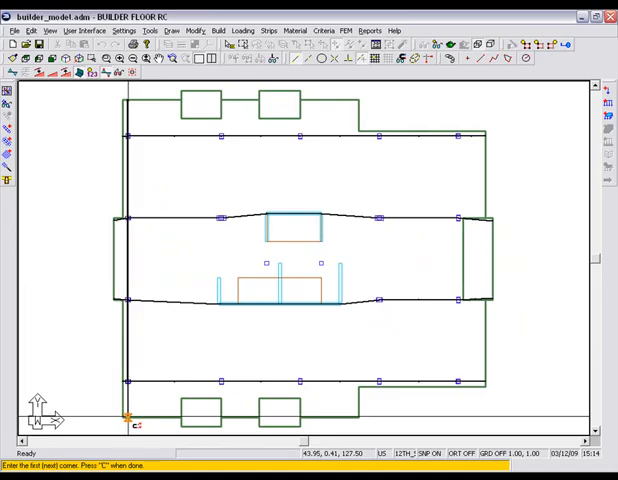
left_click(346, 30)
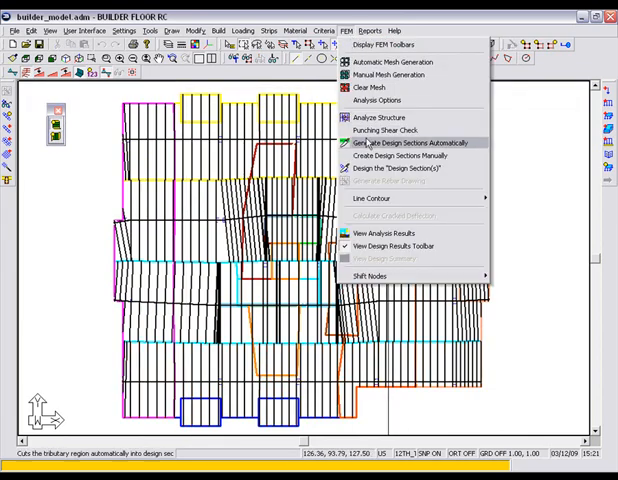
Plot support-line bending moments for COMB1, COMB2 and the service combination, then return to the plan.
left_click(398, 144)
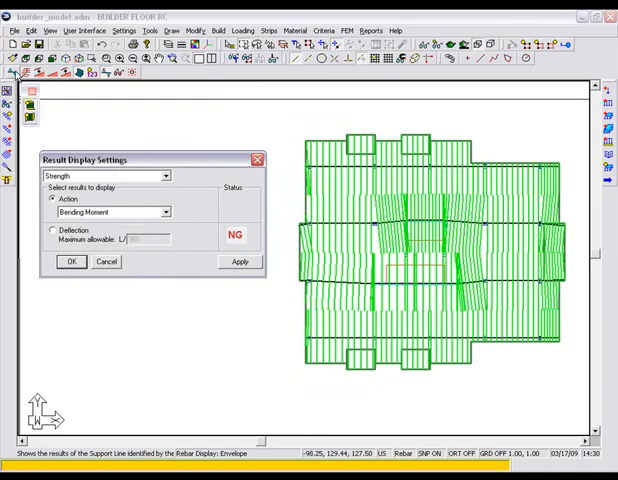
left_click(238, 260)
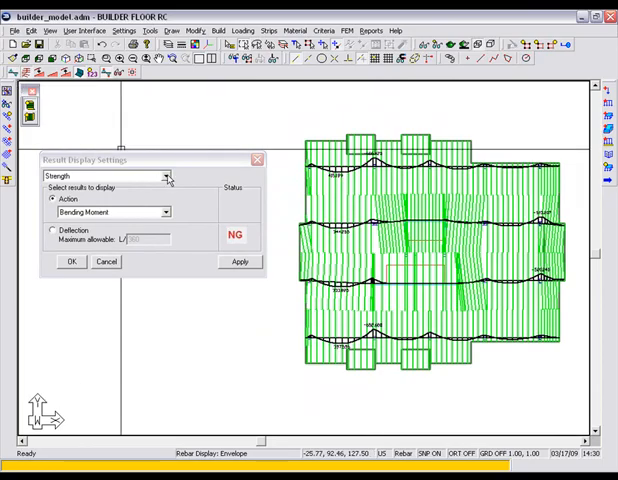
left_click(162, 176)
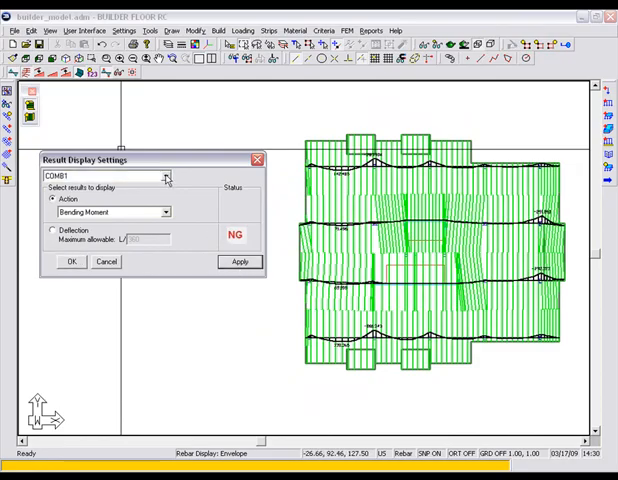
left_click(166, 176)
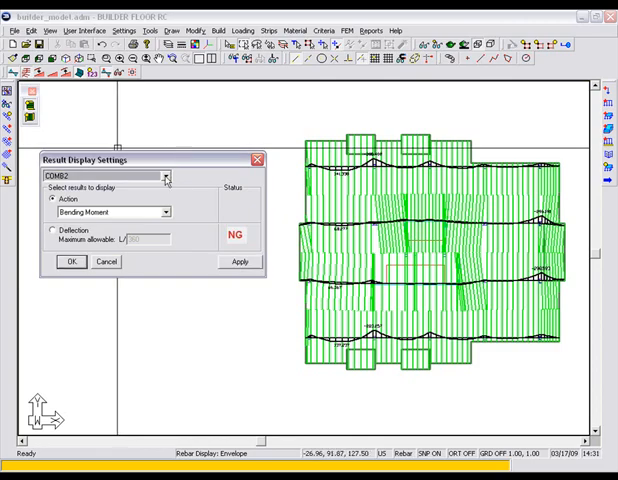
left_click(164, 178)
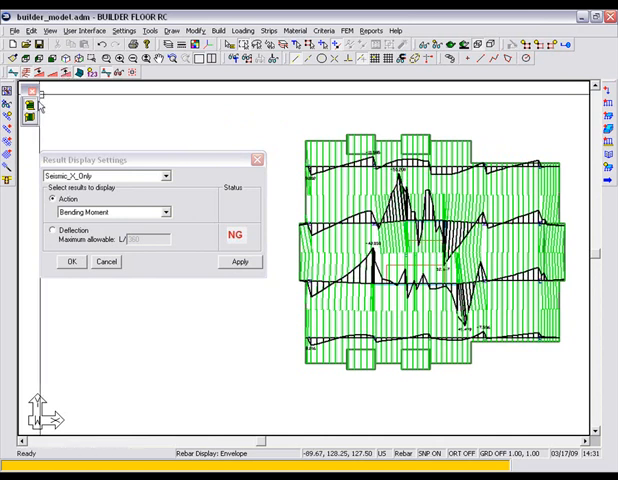
left_click(30, 118)
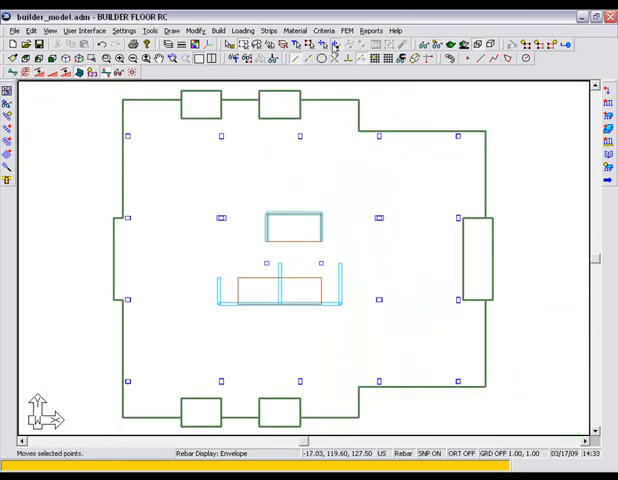
Generate the rebar drawing for the envelope with calculated lengths.
left_click(348, 30)
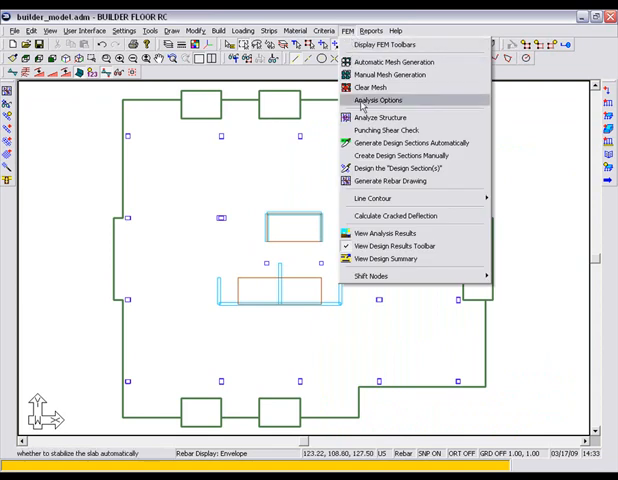
left_click(386, 180)
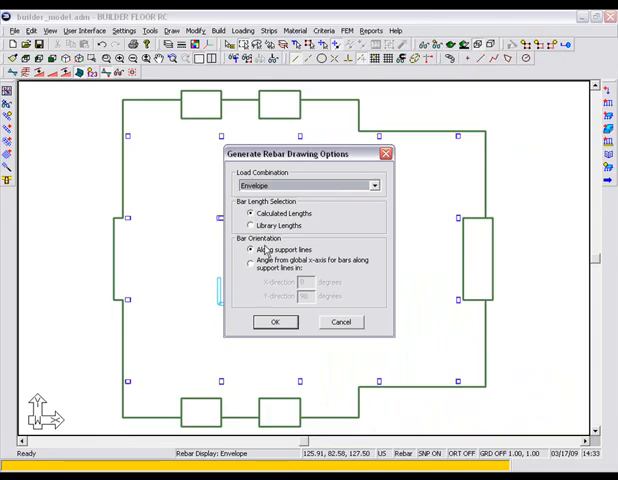
left_click(276, 320)
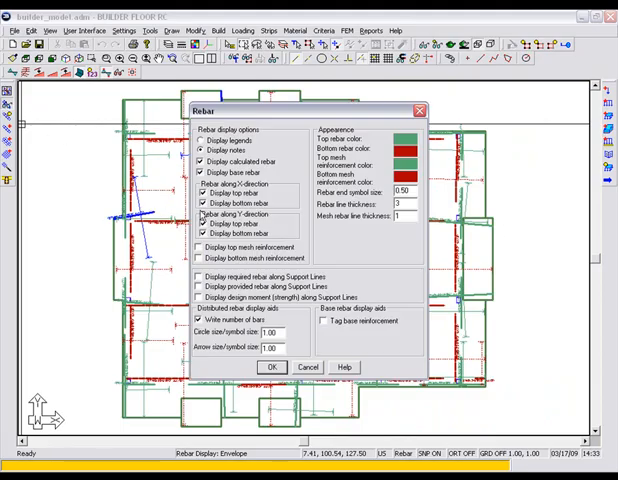
Select one bar on the plan and bring up its rebar specifications.
left_click(200, 224)
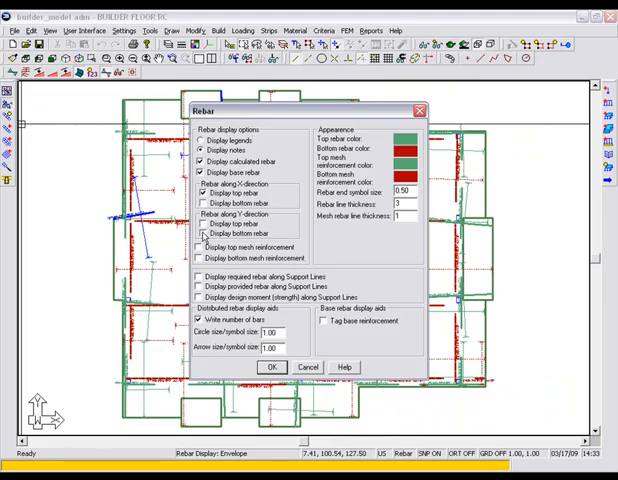
left_click(272, 368)
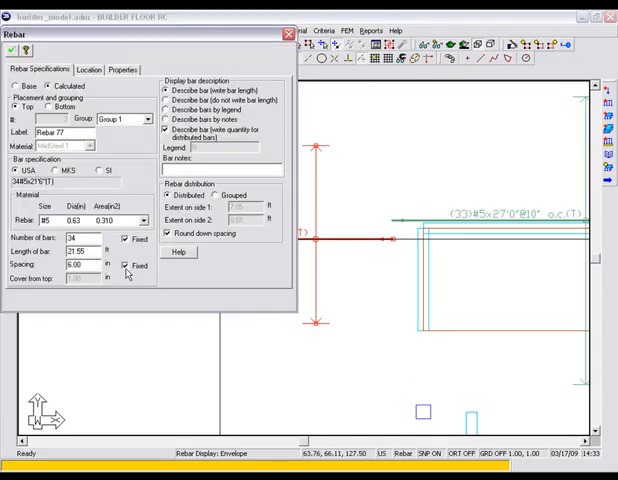
Create a bottom base mesh at 18.00 spacing in both directions.
type("4.00")
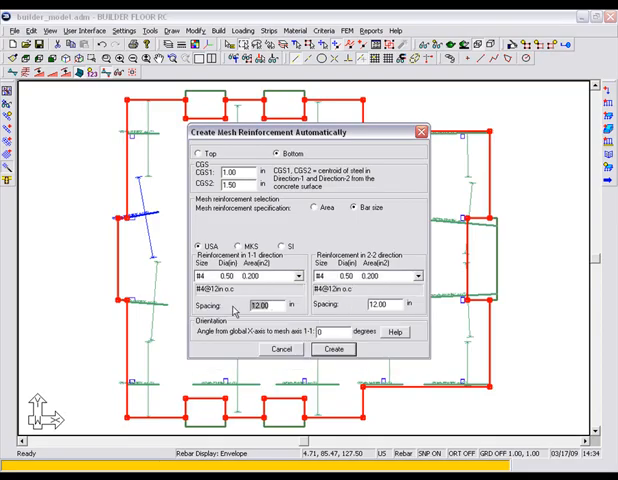
type("18.00")
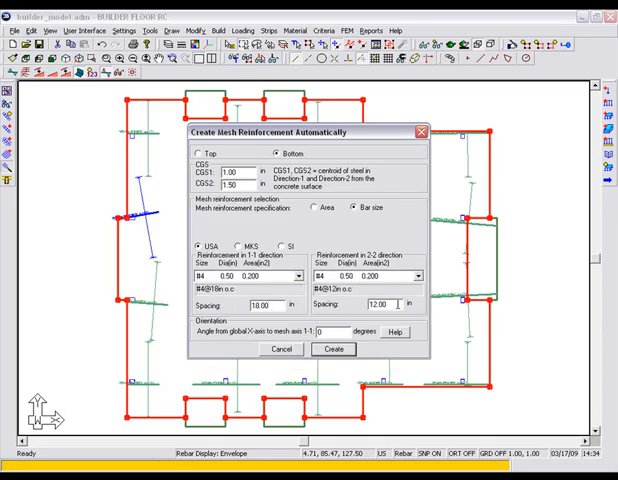
type("18.00")
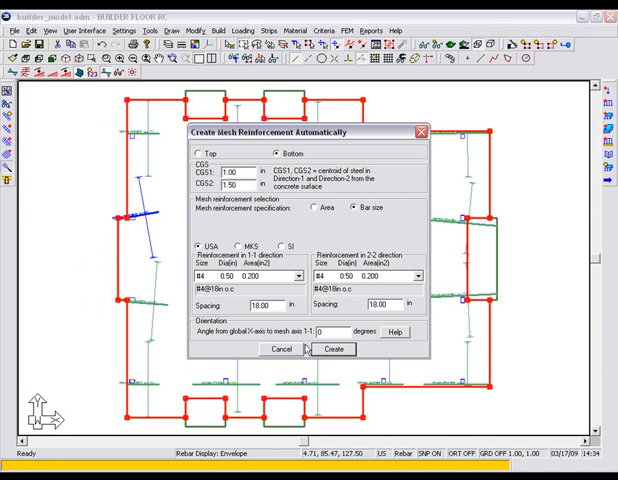
left_click(332, 348)
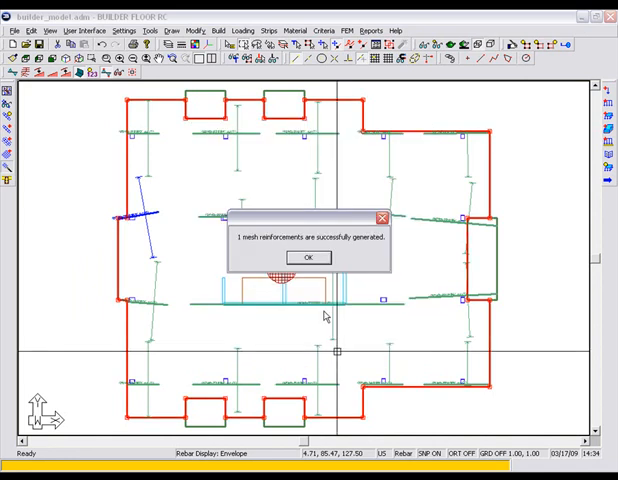
left_click(308, 256)
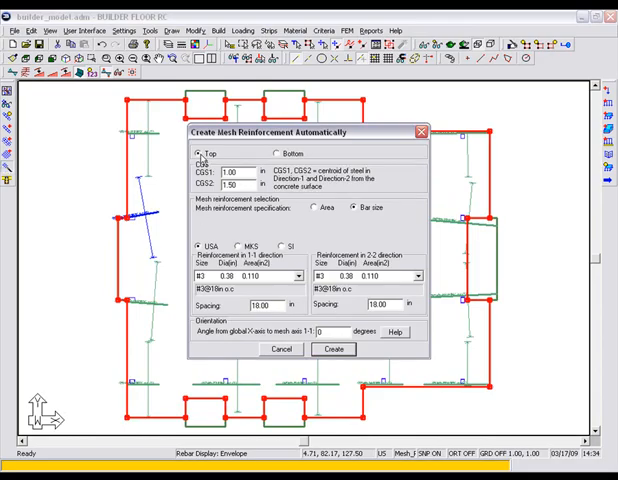
Create the matching top mesh reinforcement.
left_click(300, 276)
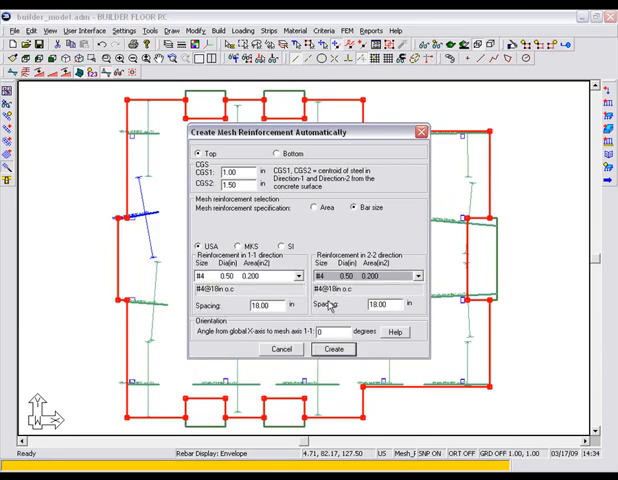
left_click(334, 348)
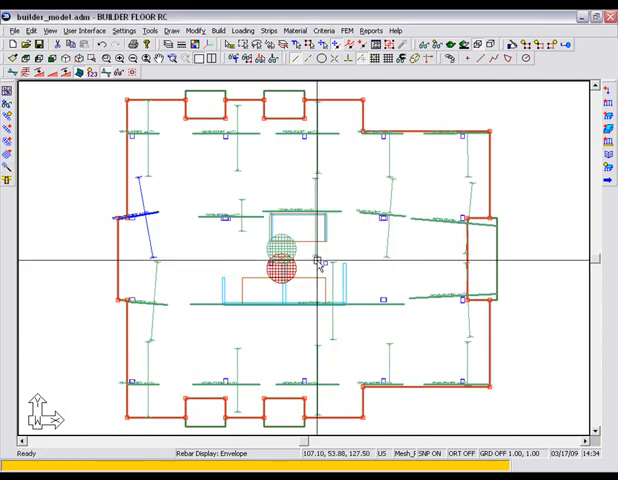
Regenerate the rebar drawing with bars oriented at 0 degrees from the global x-axis.
left_click(348, 30)
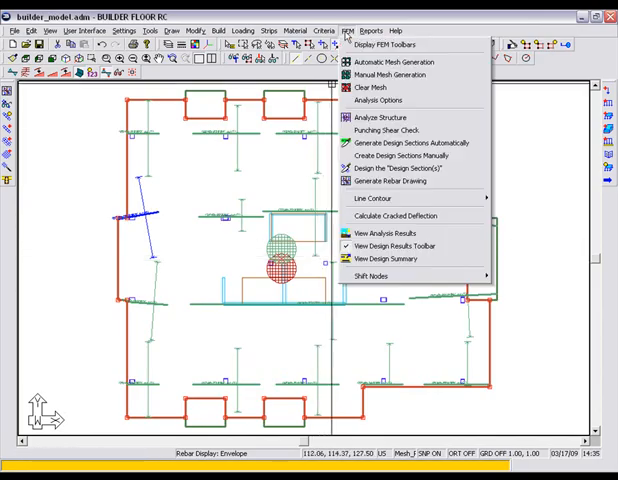
mouse_move(404, 156)
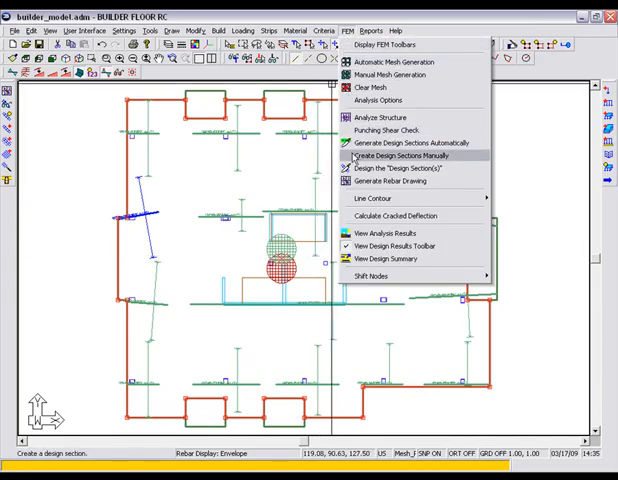
left_click(394, 168)
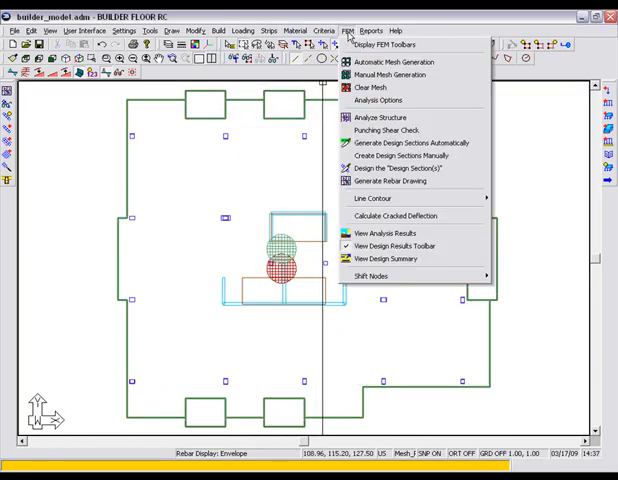
left_click(380, 180)
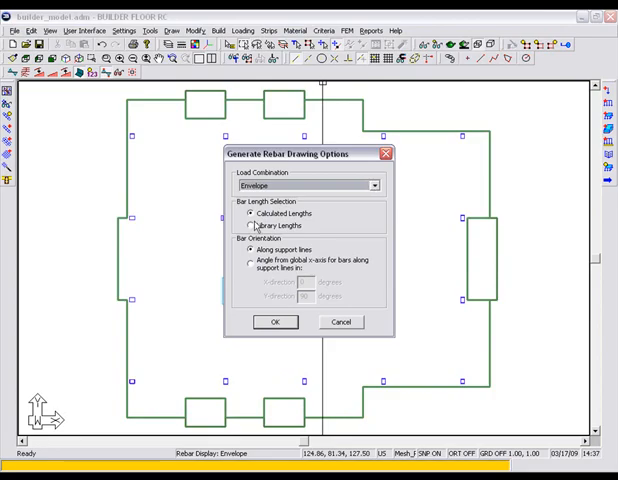
left_click(250, 224)
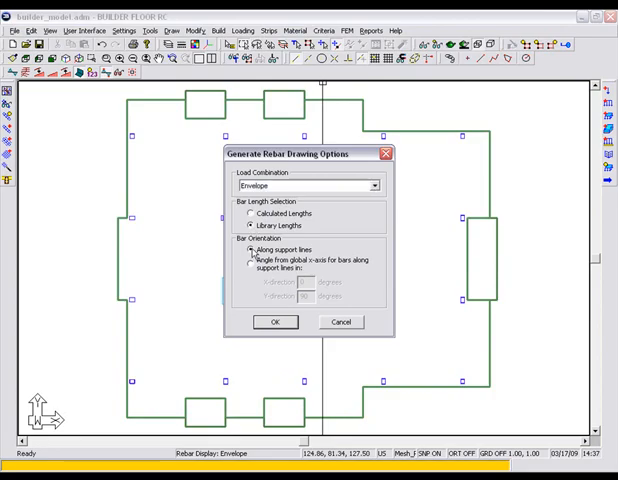
left_click(250, 264)
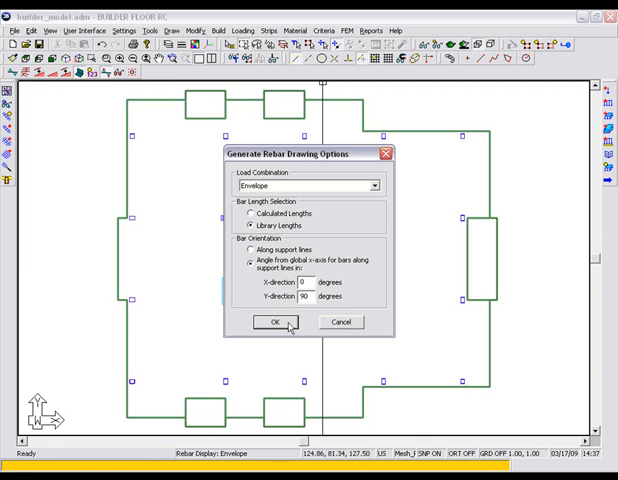
left_click(266, 322)
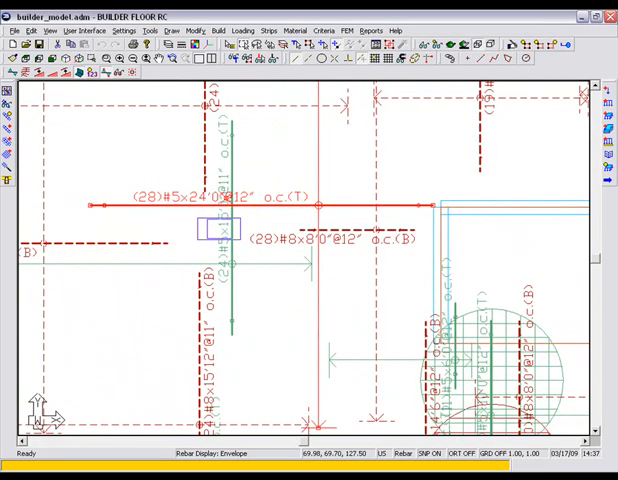
mouse_move(132, 208)
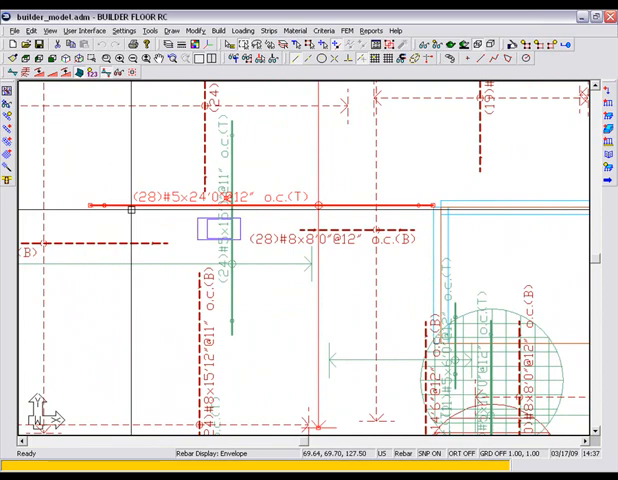